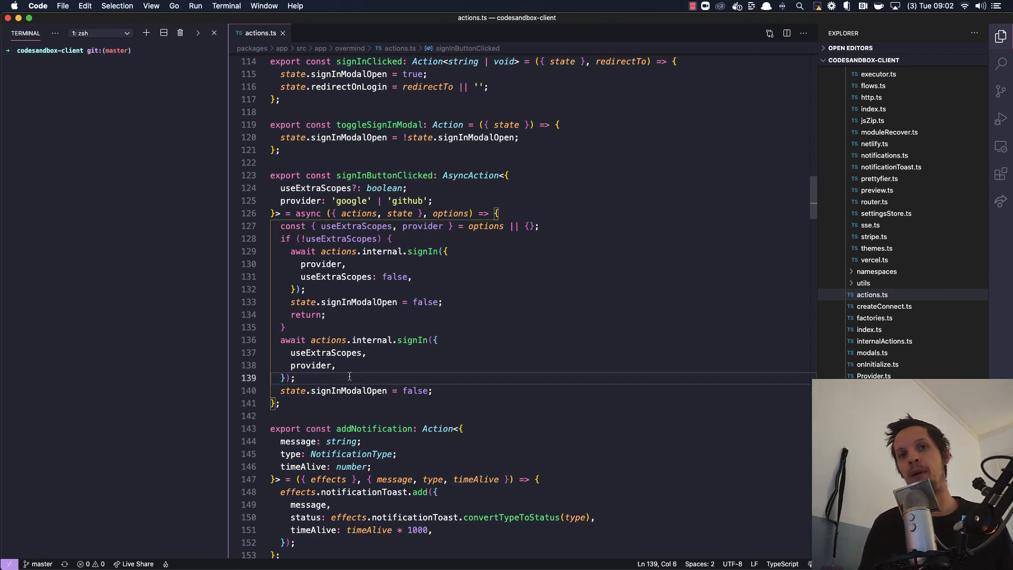
Highlight the actions.internal.signIn call that signInButtonClicked invokes with a provider and useExtraScopes
double_click(384, 175)
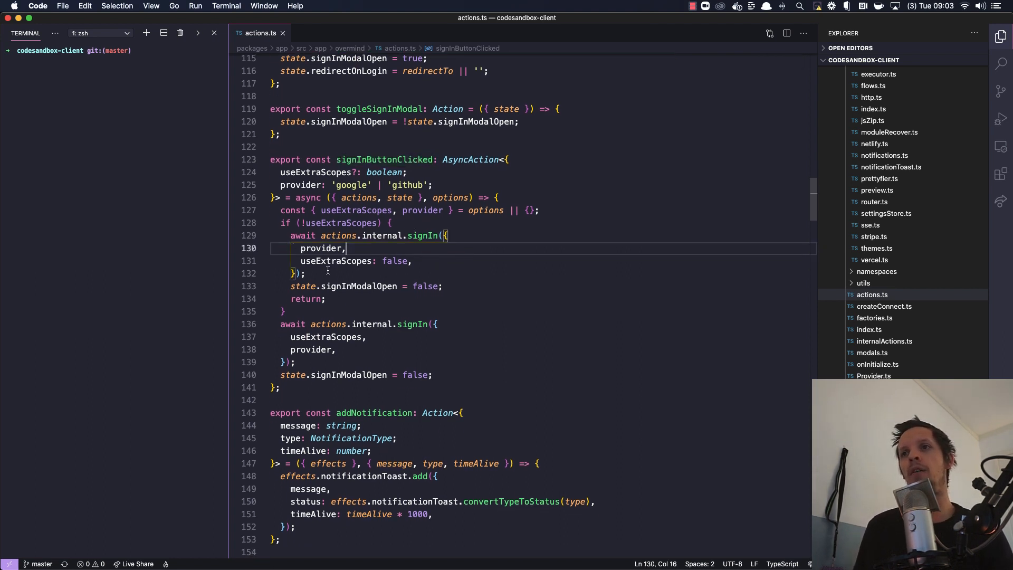
mouse_move(425, 236)
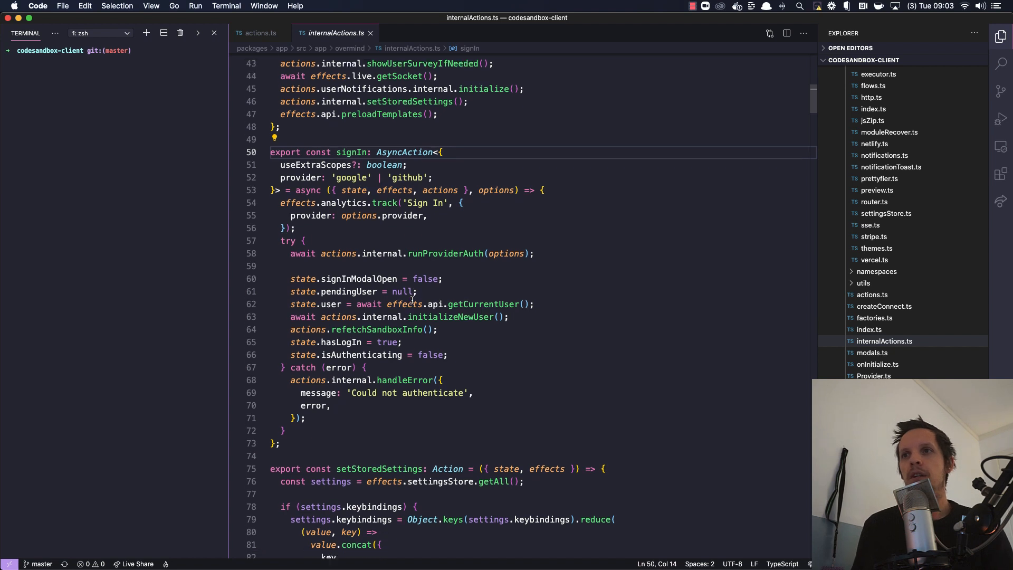
scroll("down", 3)
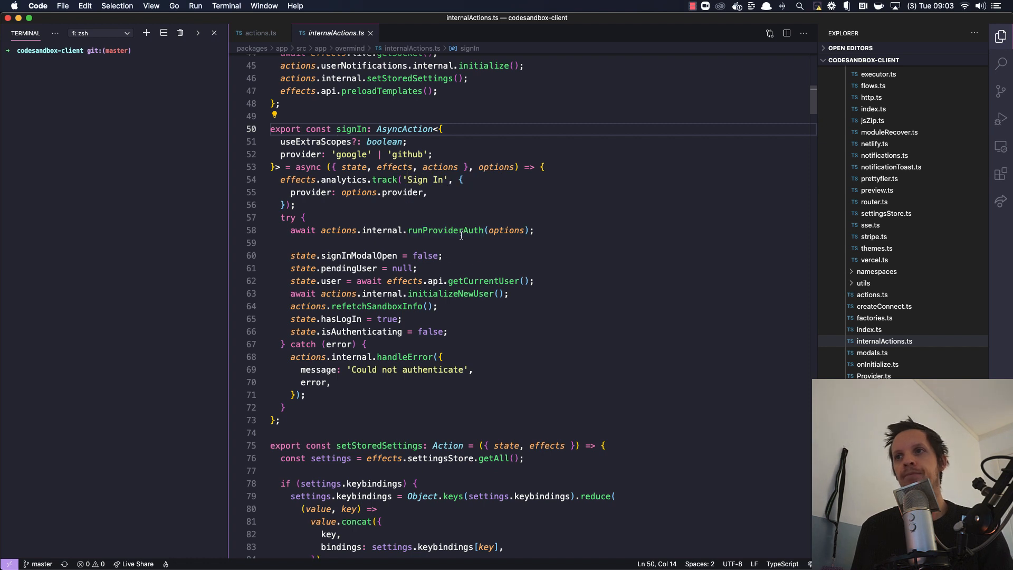
mouse_move(470, 240)
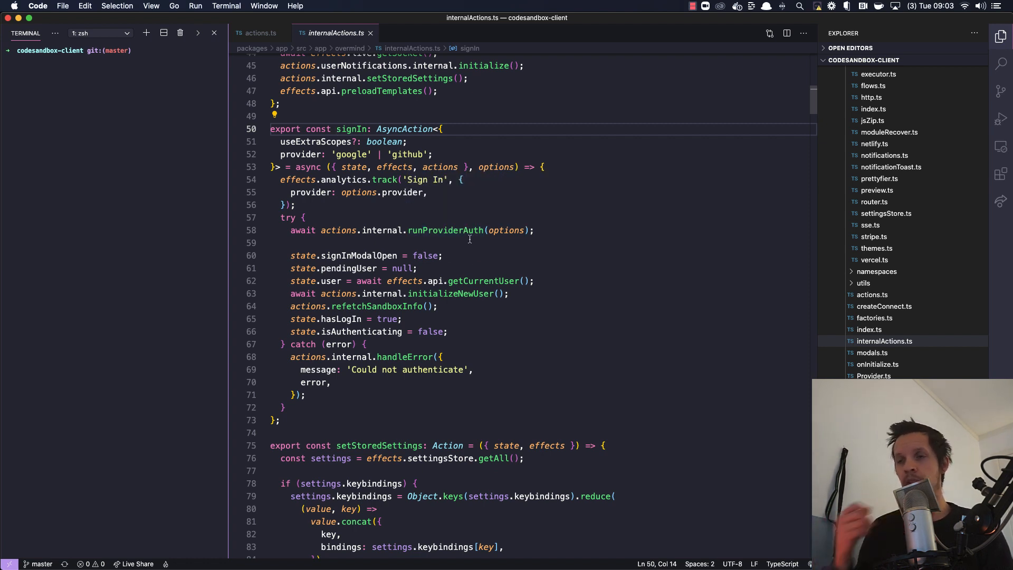
mouse_move(457, 253)
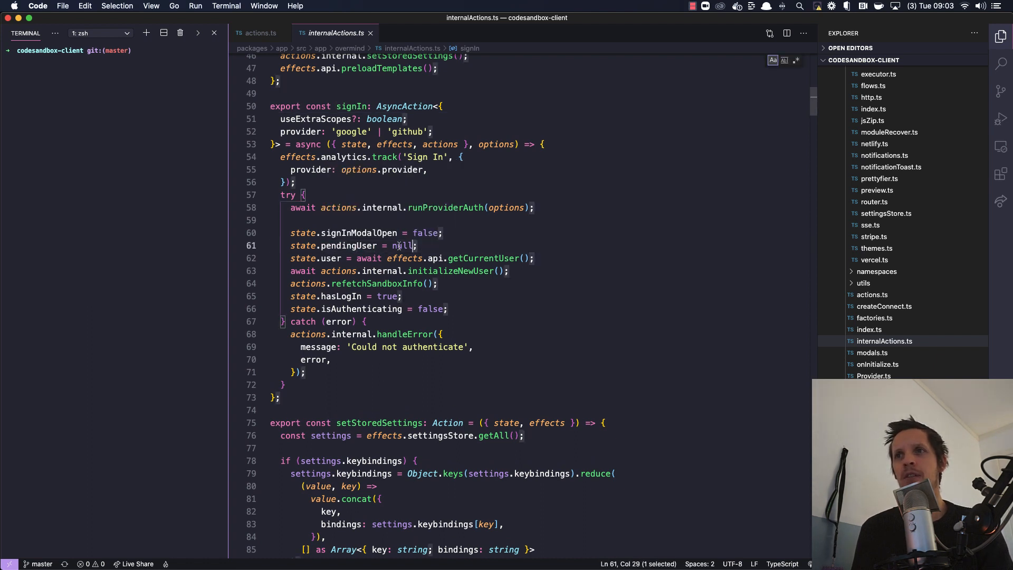
double_click(329, 258)
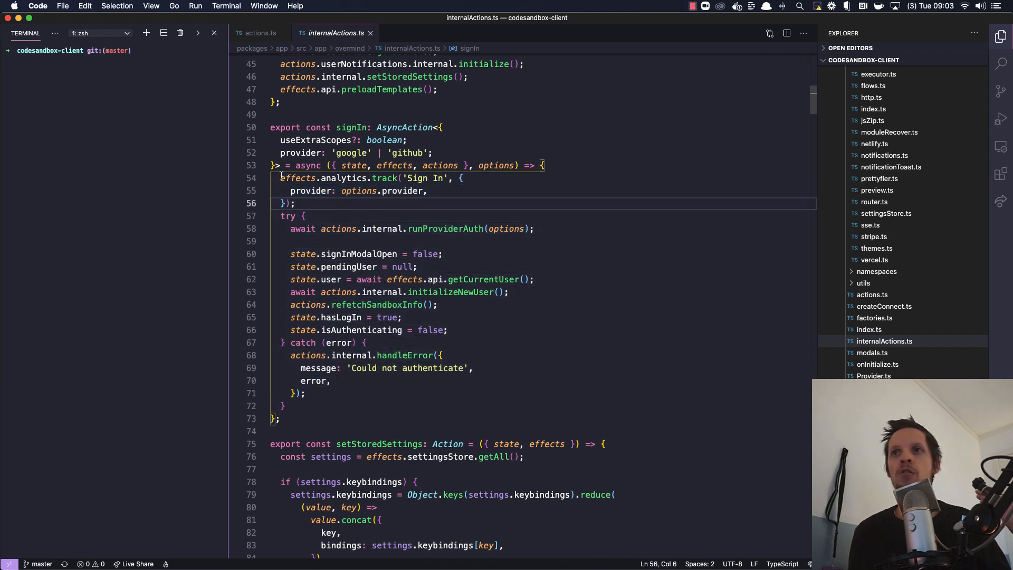
left_click_drag(281, 177, 346, 444)
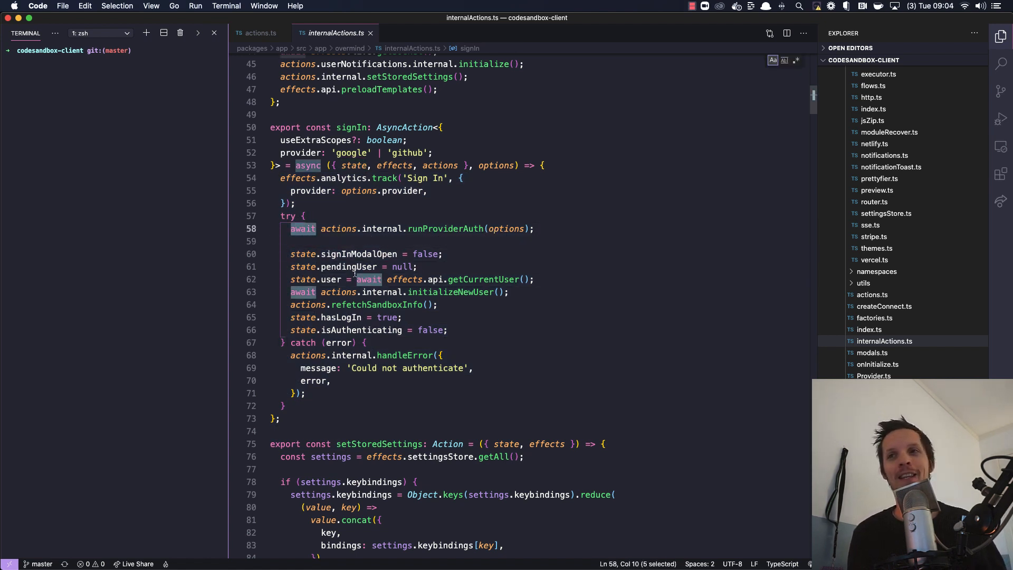
left_click(304, 229)
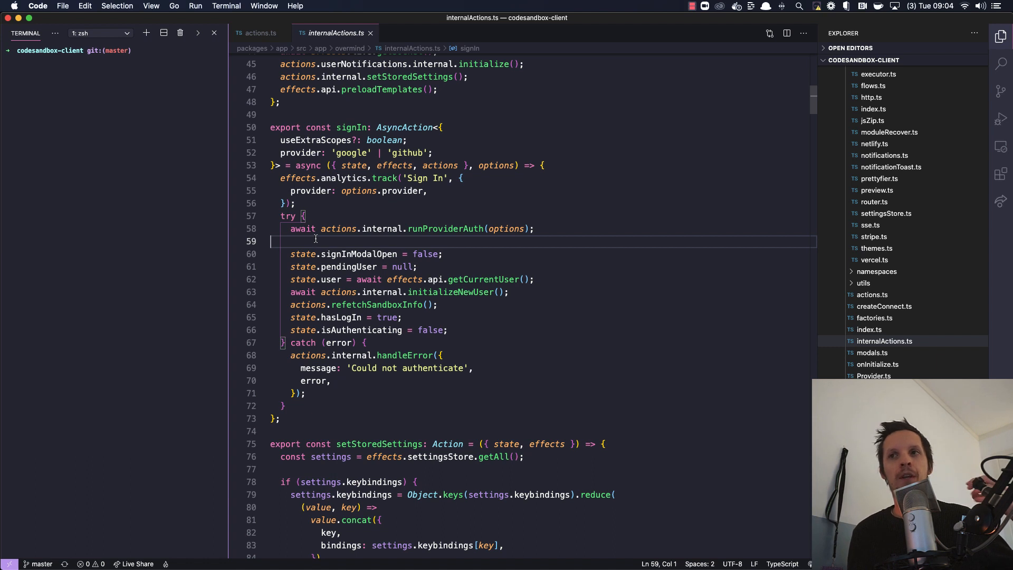
double_click(303, 228)
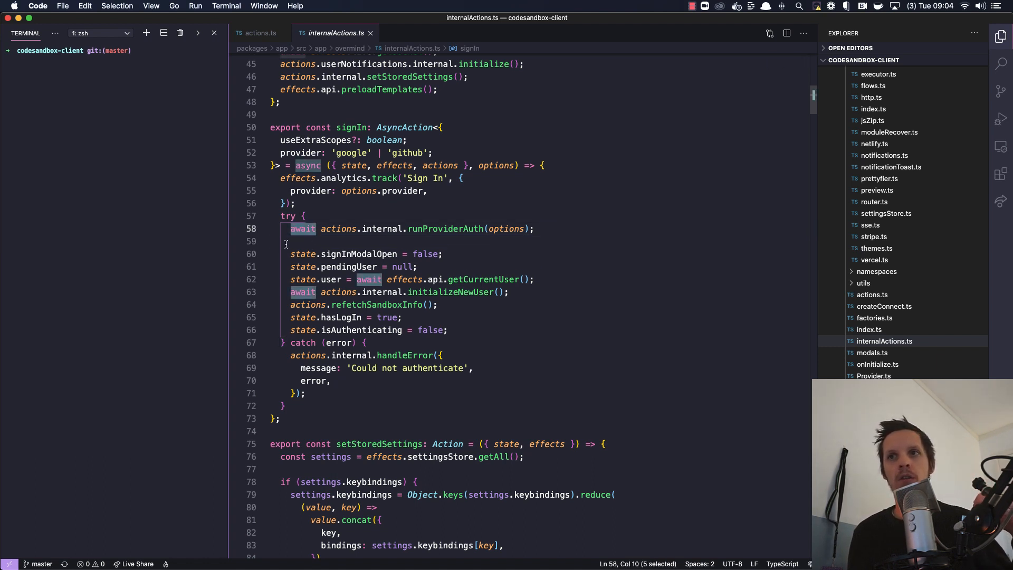
left_click_drag(291, 228, 307, 393)
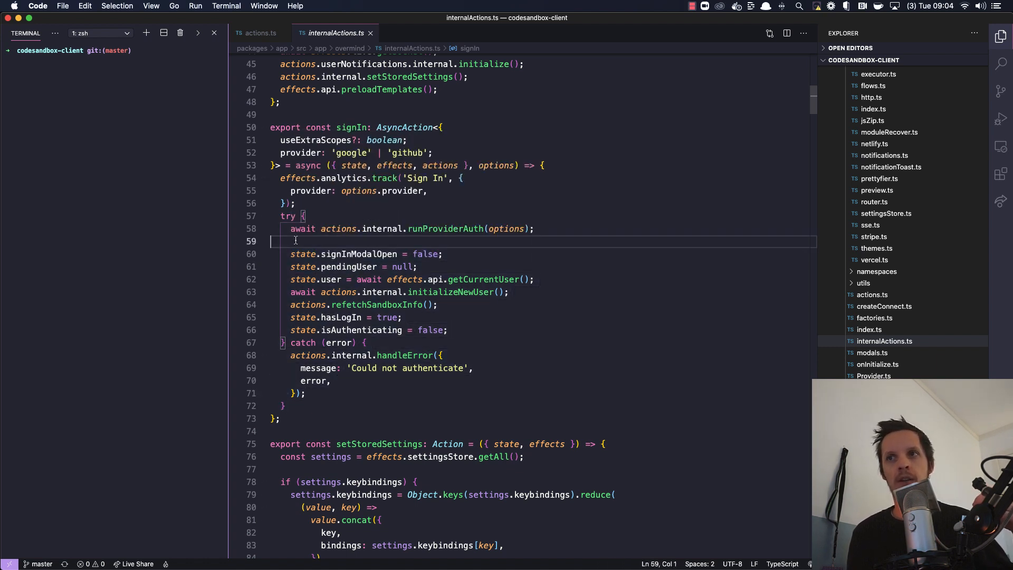
left_click_drag(292, 241, 284, 405)
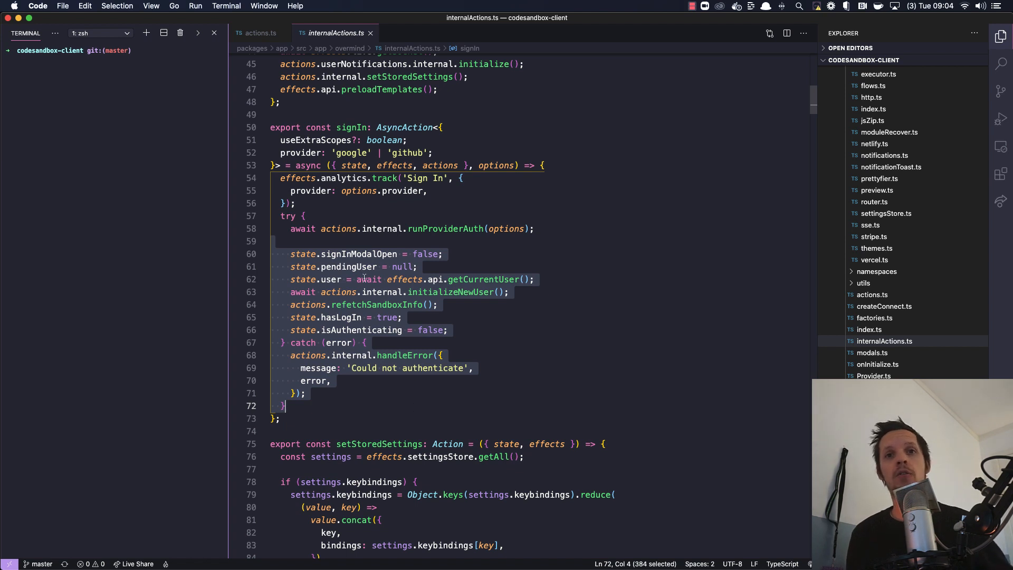
left_click(308, 240)
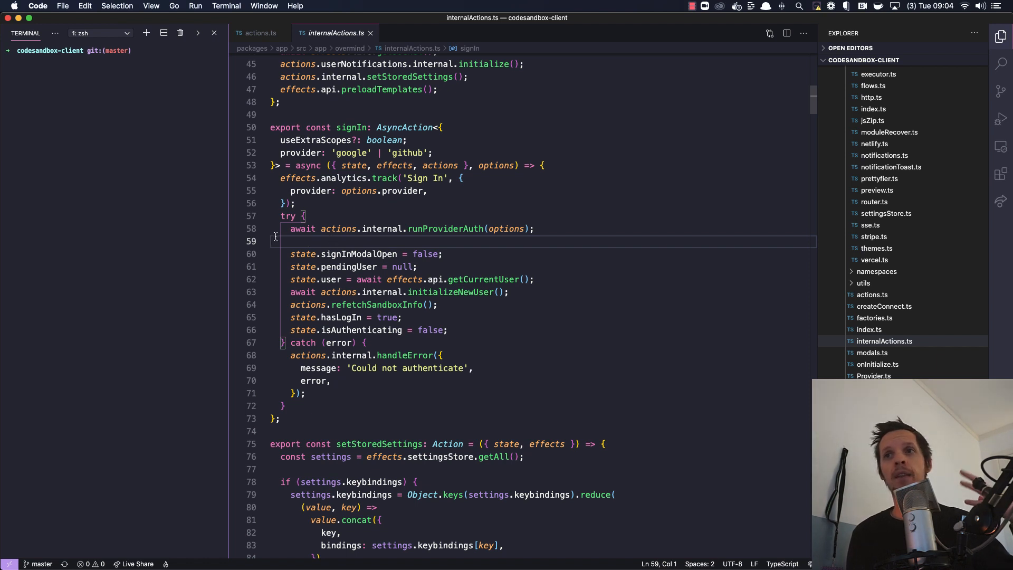
left_click_drag(275, 241, 331, 381)
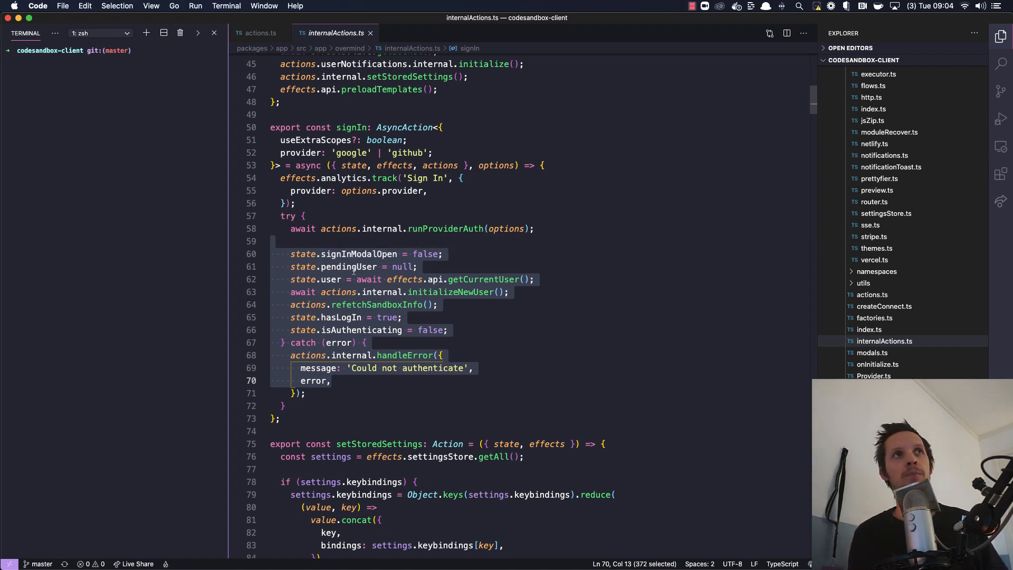
mouse_move(350, 267)
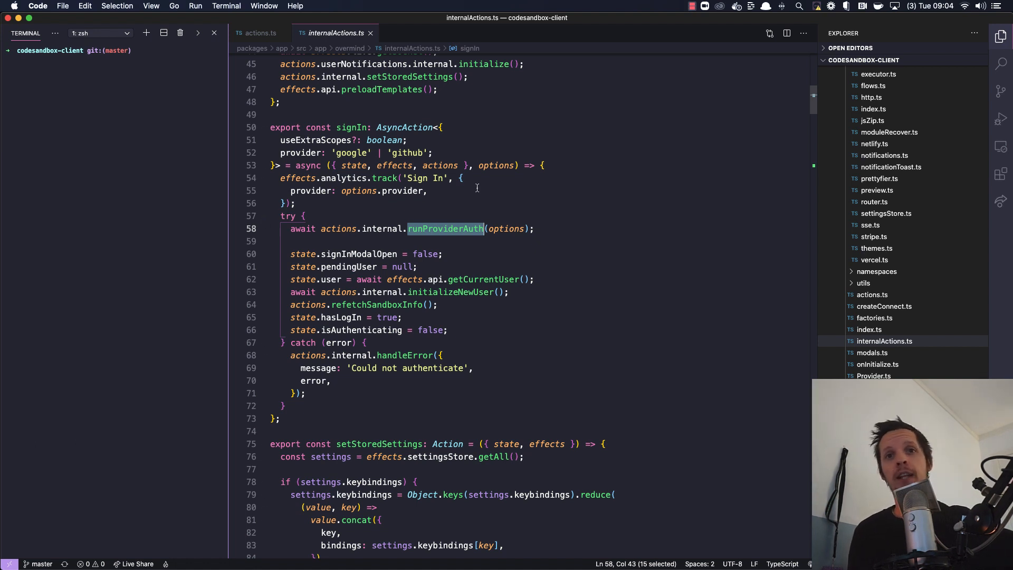
mouse_move(334, 200)
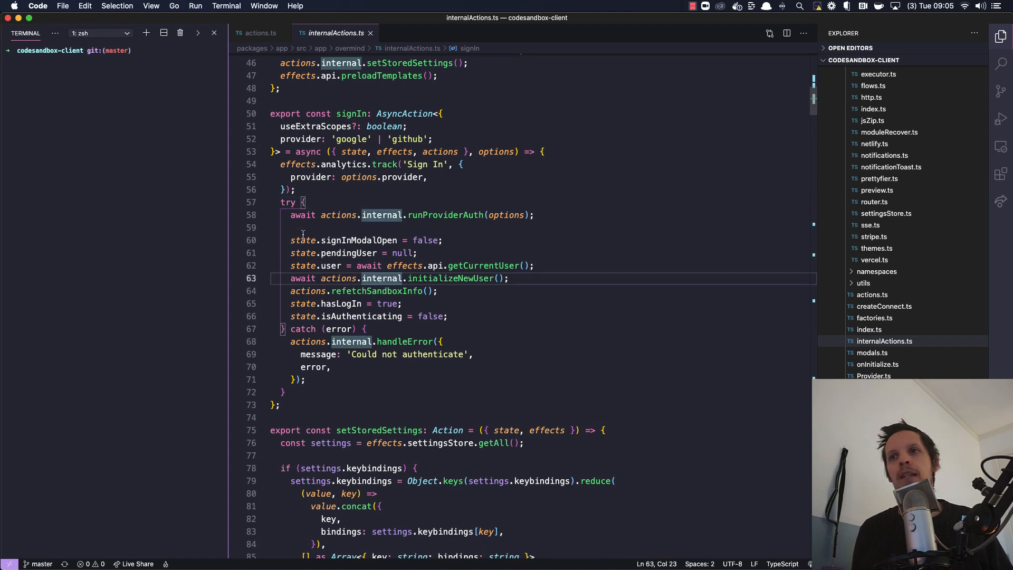
Focus the awaited runProviderAuth call at the start of signIn's try block
left_click(291, 214)
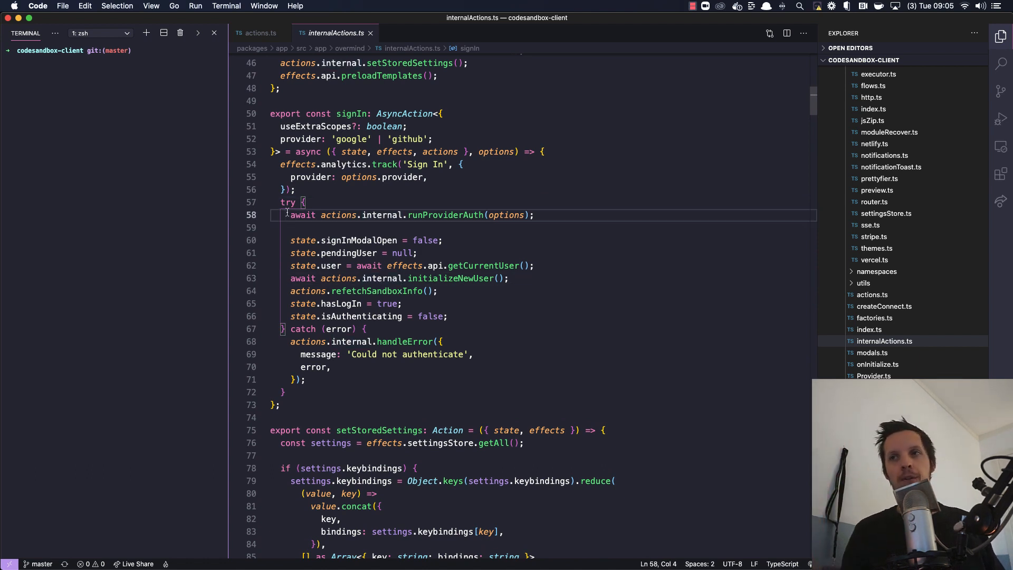
mouse_move(405, 266)
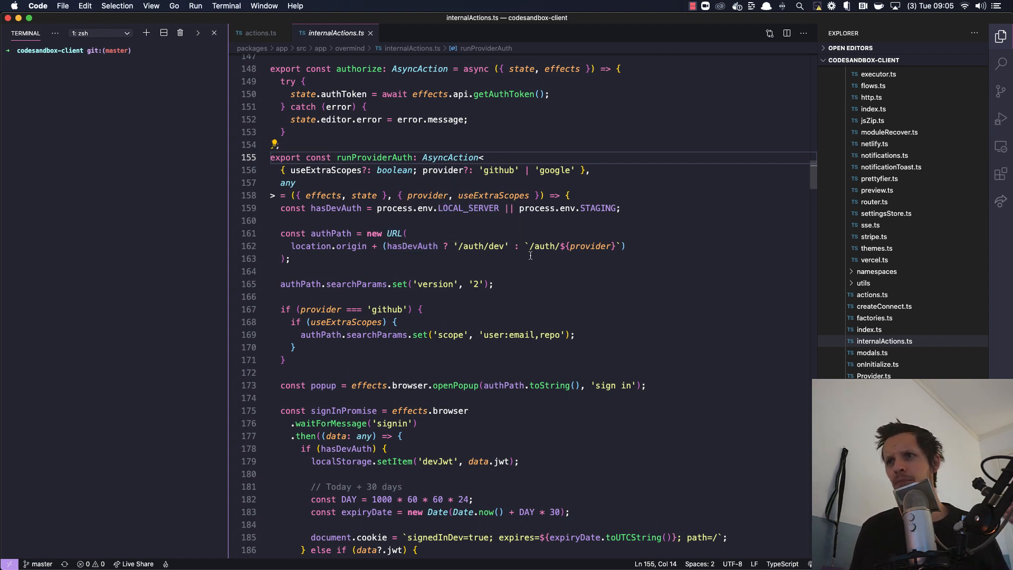
scroll("down", 3)
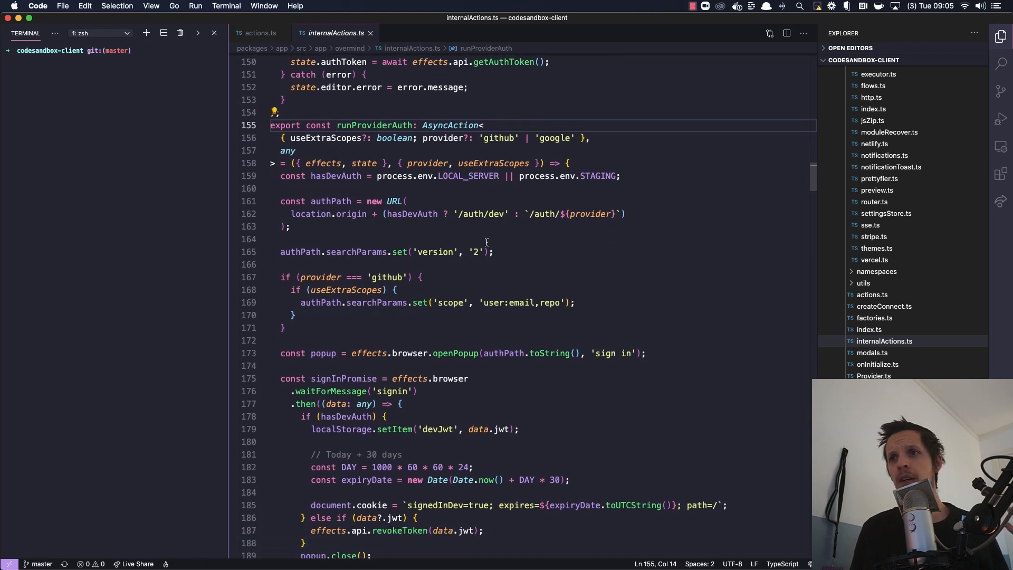
scroll("down", 3)
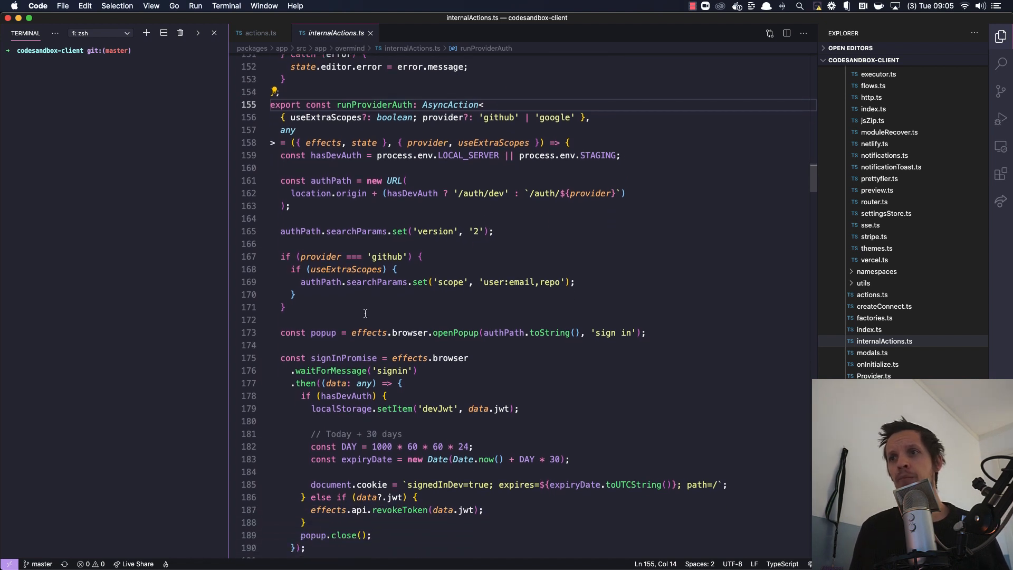
scroll("down", 3)
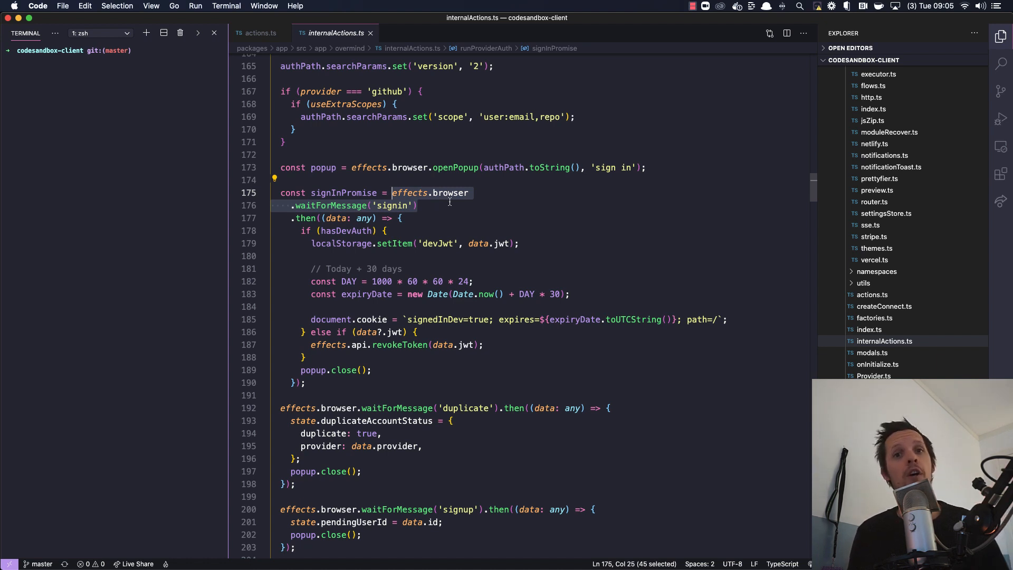
mouse_move(433, 207)
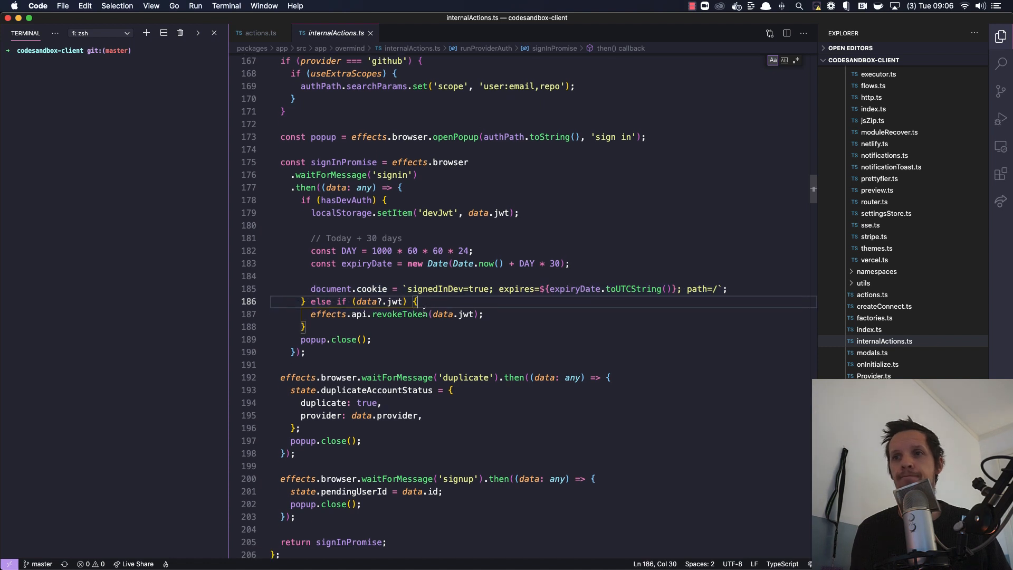
scroll("down", 3)
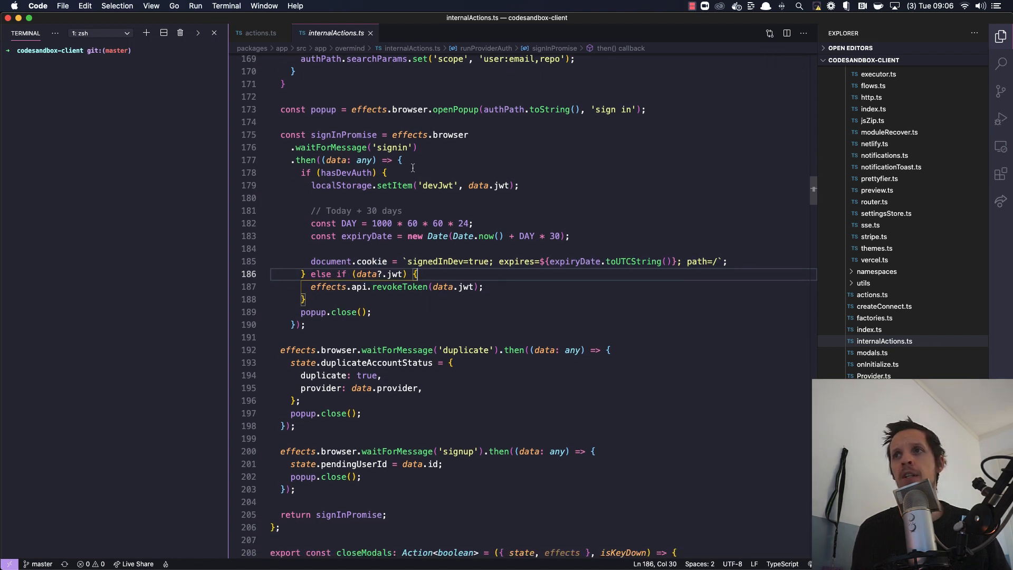
double_click(343, 118)
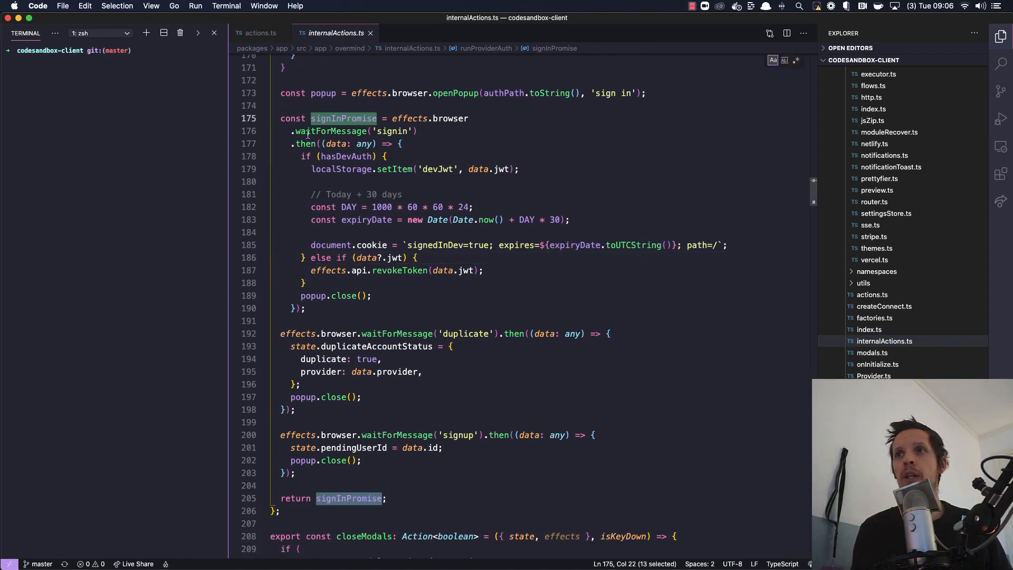
double_click(464, 333)
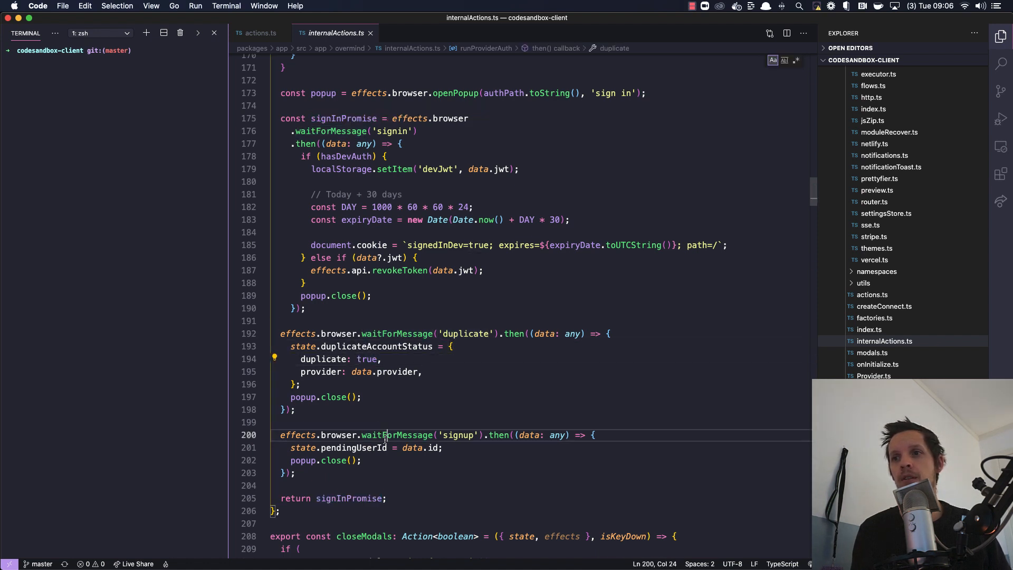
double_click(438, 169)
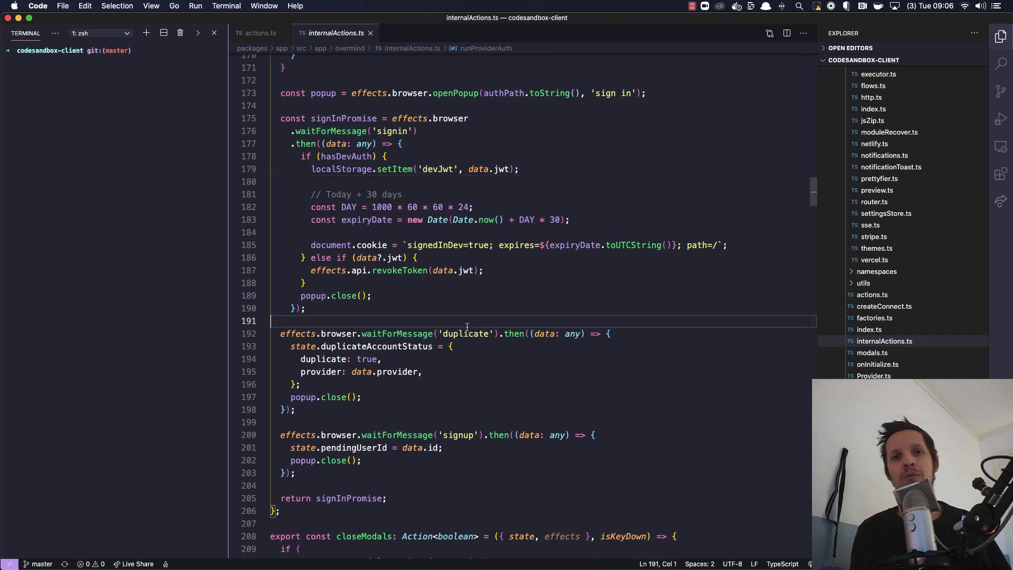
double_click(436, 169)
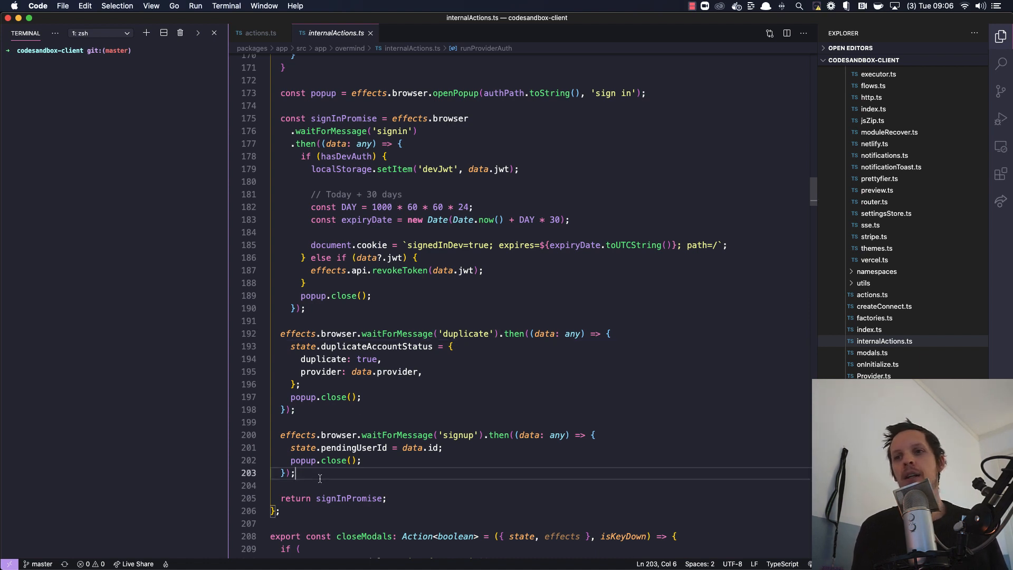
mouse_move(430, 299)
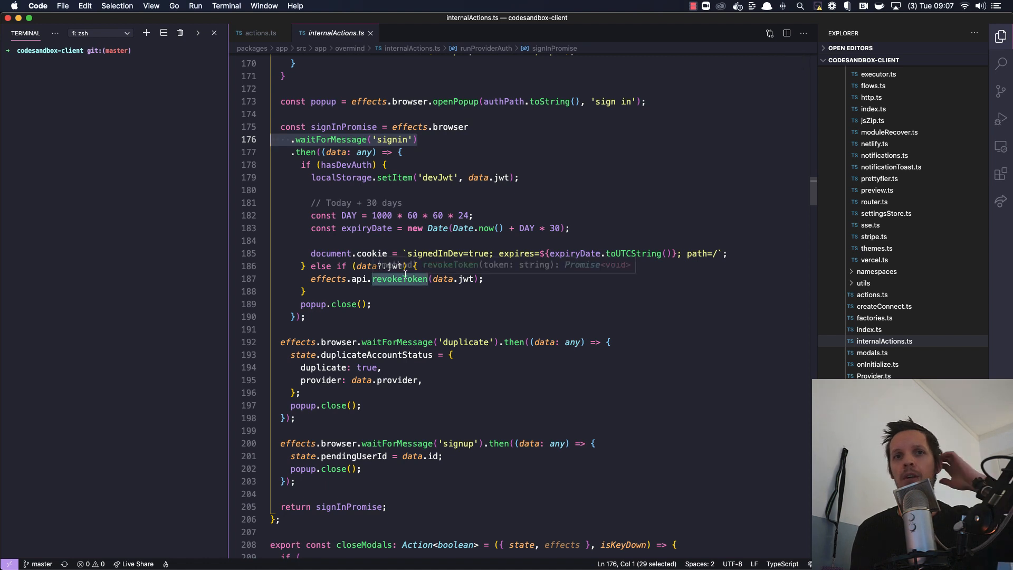
mouse_move(443, 206)
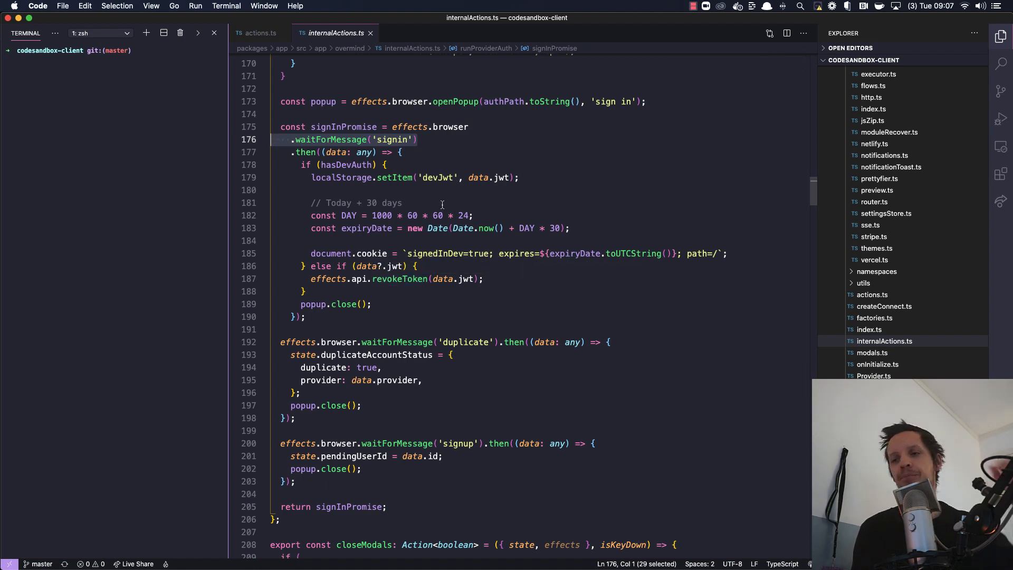
mouse_move(374, 304)
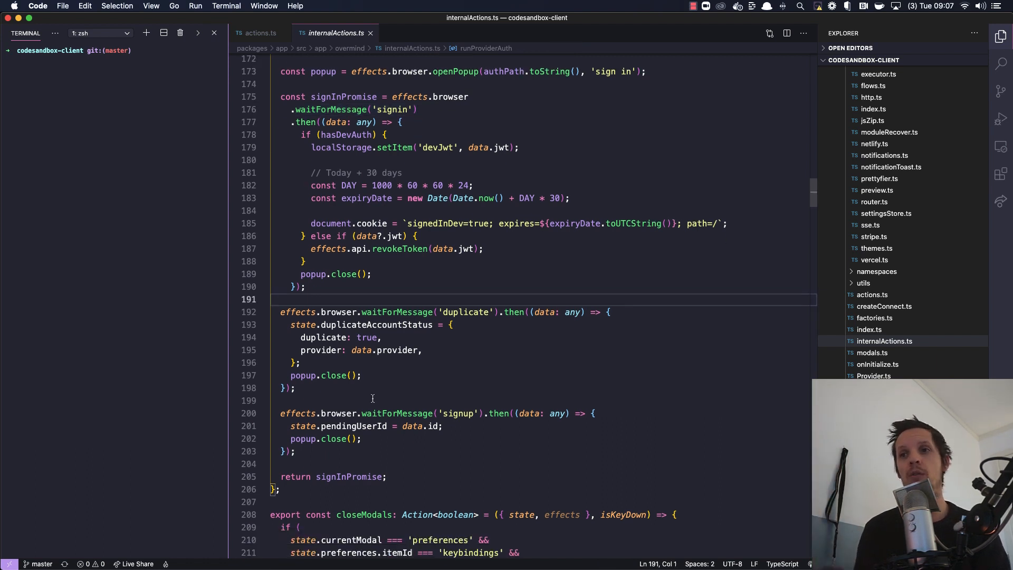
scroll("down", 3)
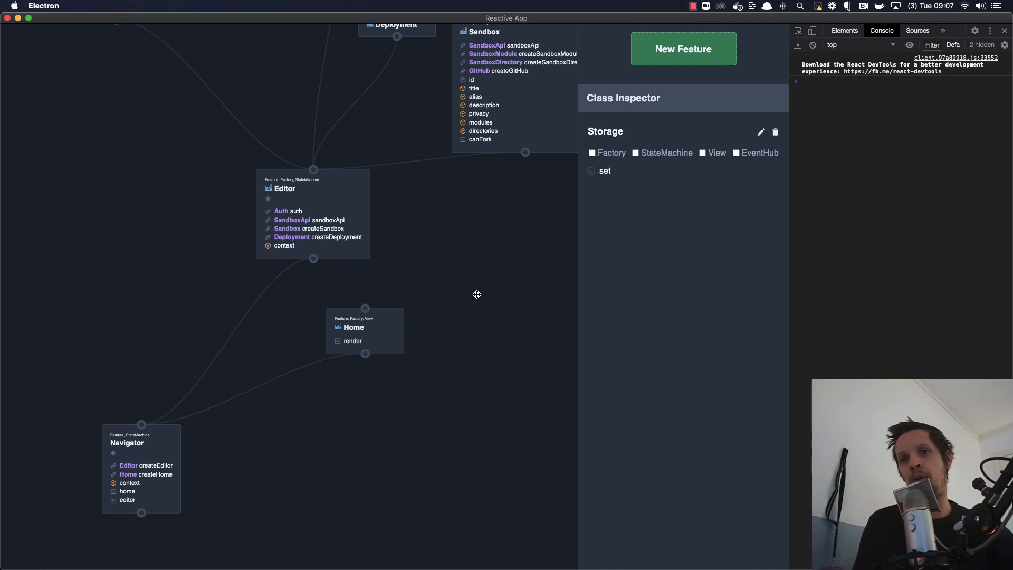
mouse_move(477, 311)
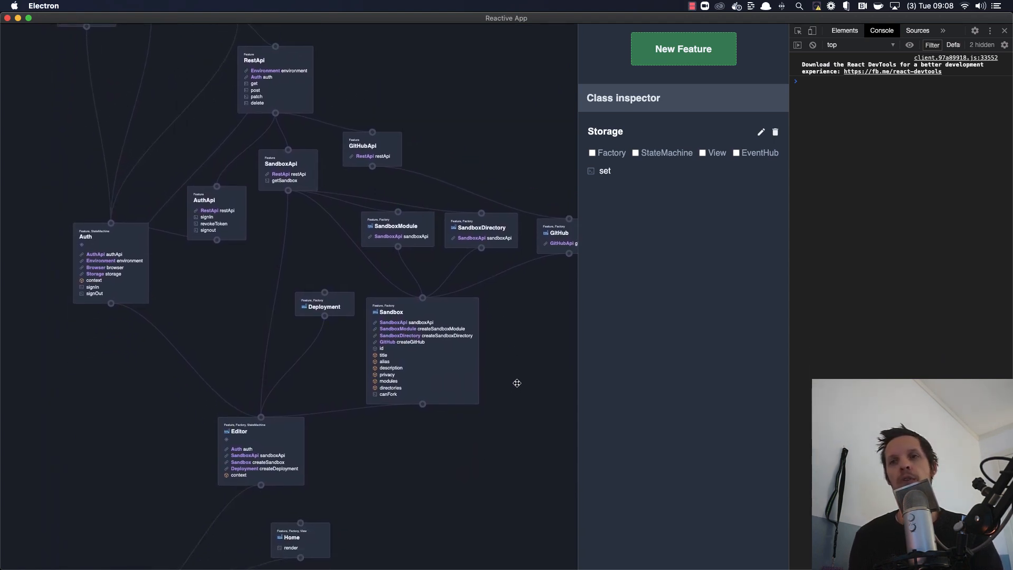
mouse_move(607, 64)
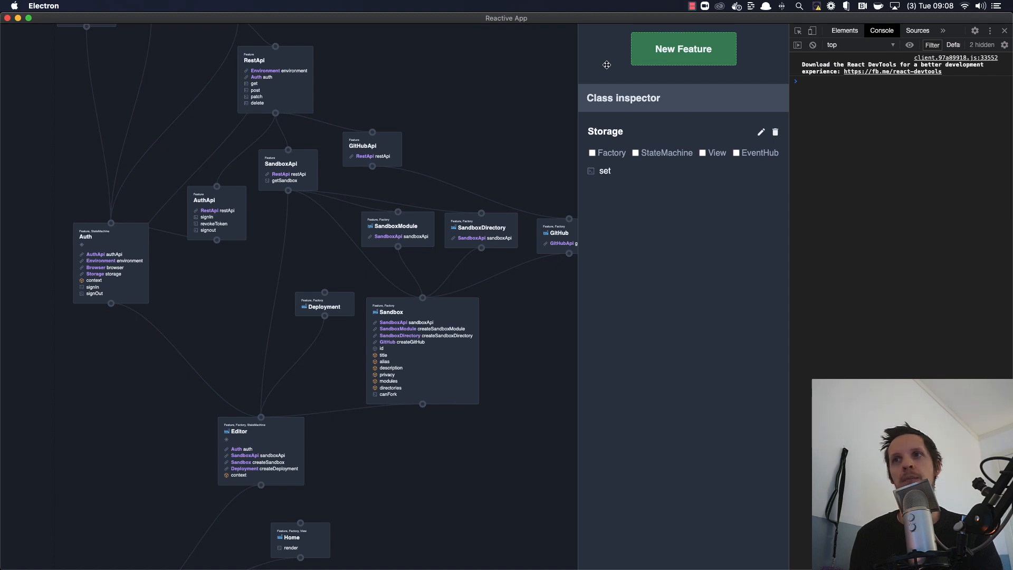
mouse_move(503, 471)
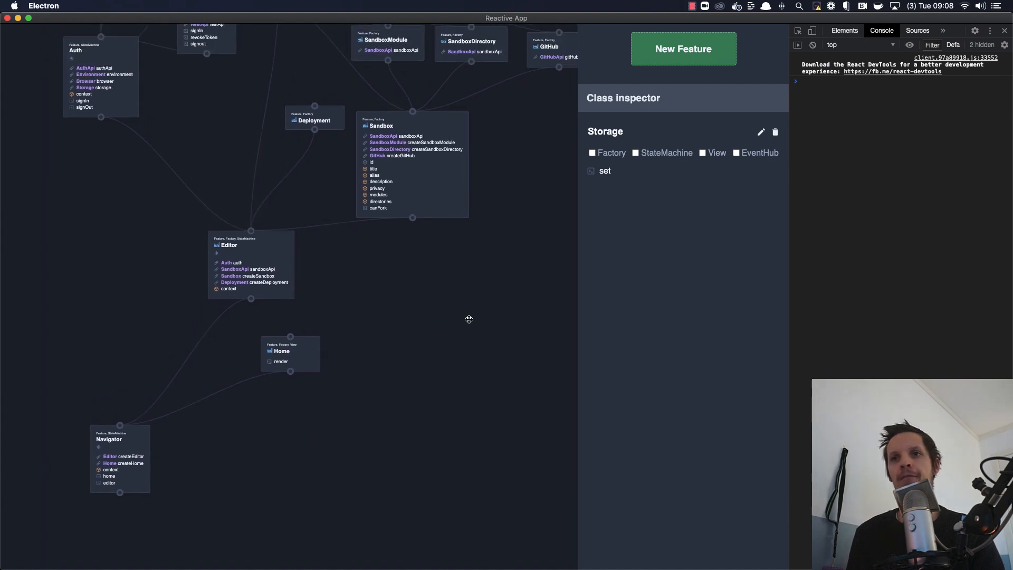
left_click_drag(468, 318, 277, 378)
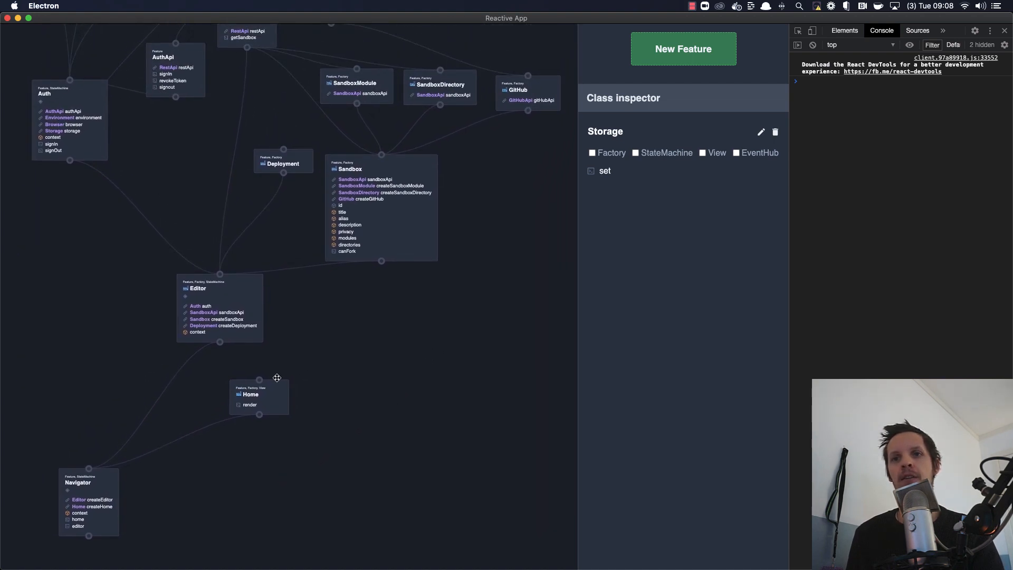
mouse_move(249, 306)
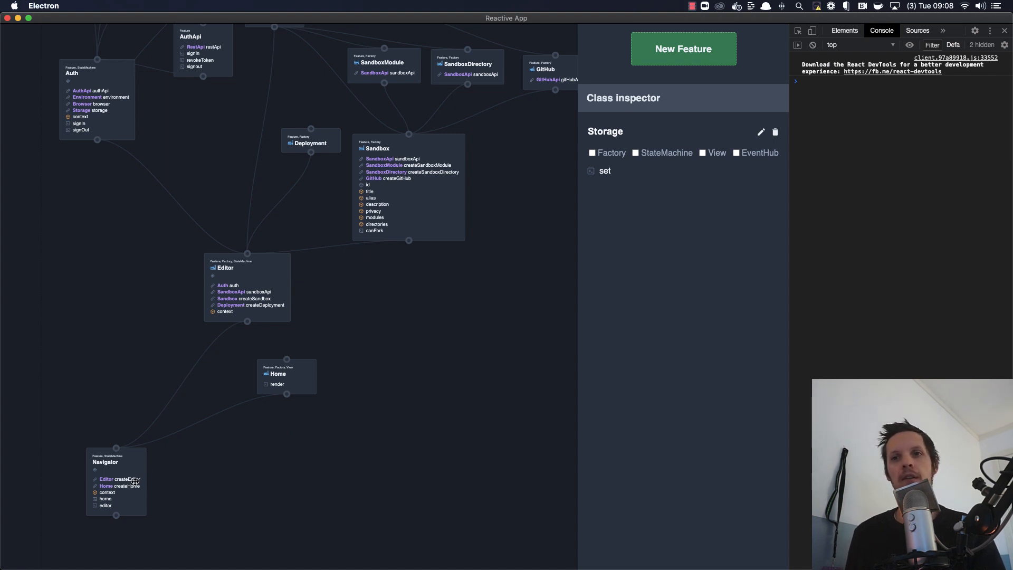
Inspect the Editor, Sandbox and Auth features, ending on Auth with AuthApi, Environment, Browser and Storage
left_click(226, 267)
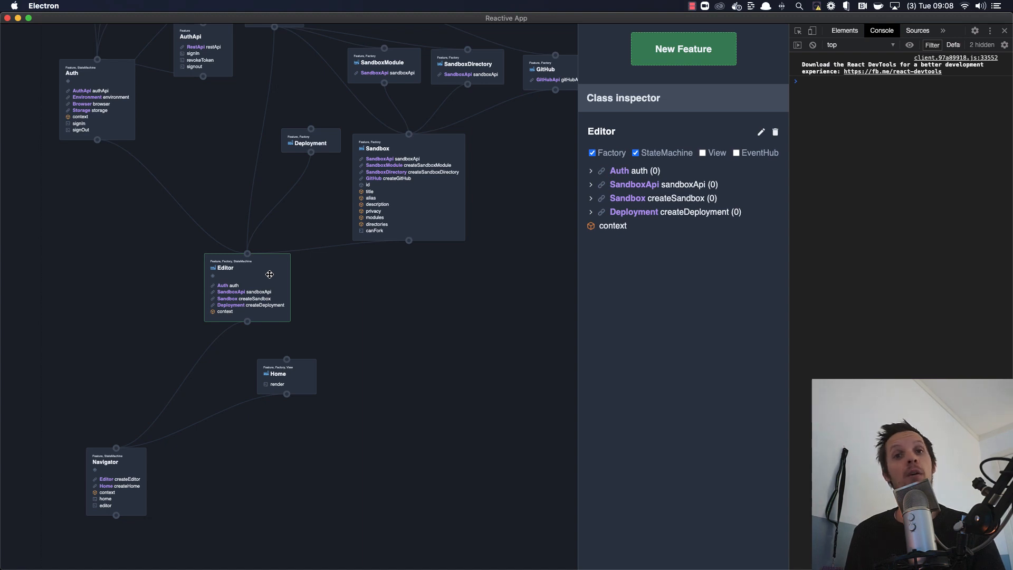
mouse_move(435, 308)
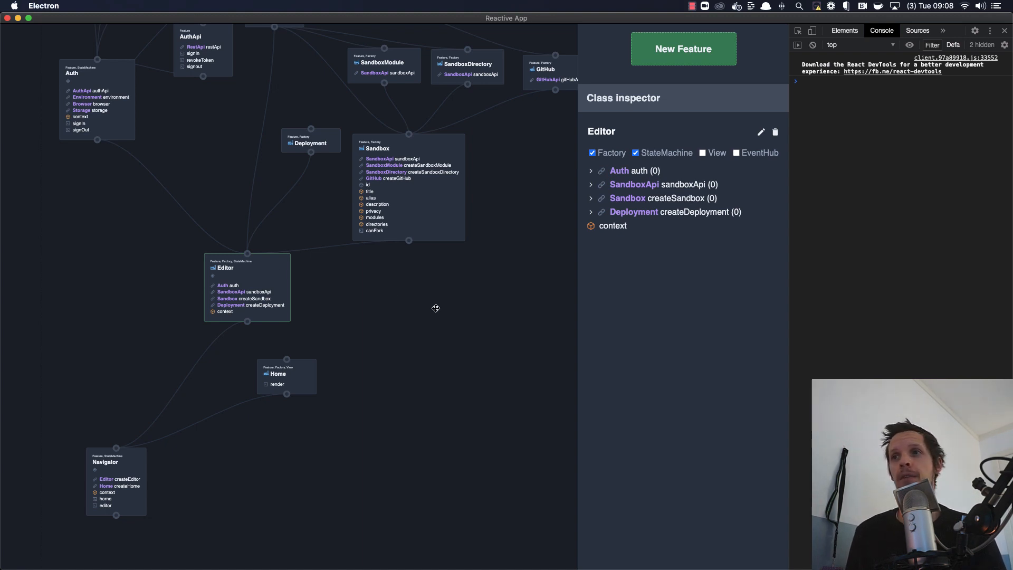
mouse_move(212, 286)
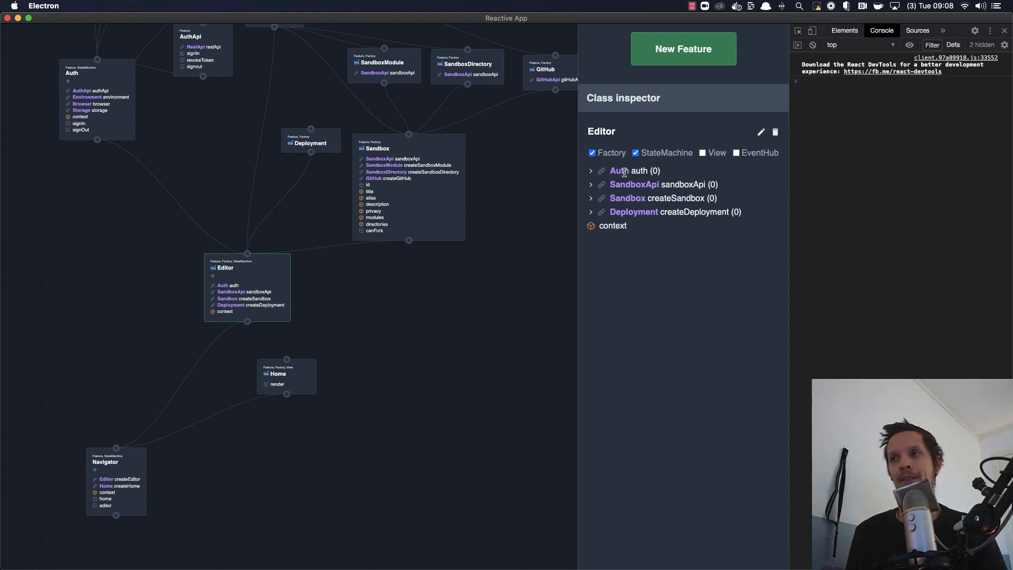
mouse_move(597, 244)
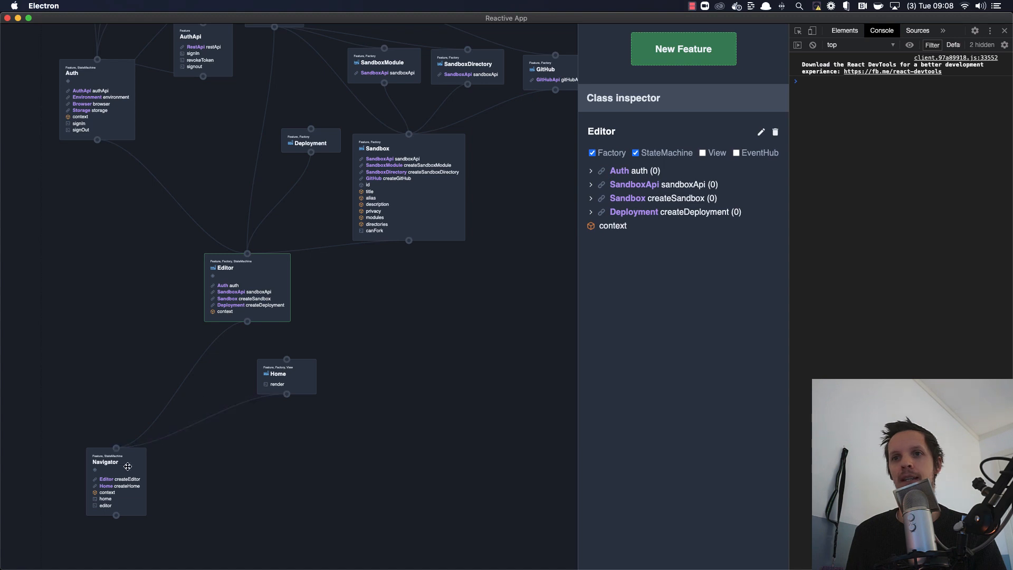
mouse_move(614, 231)
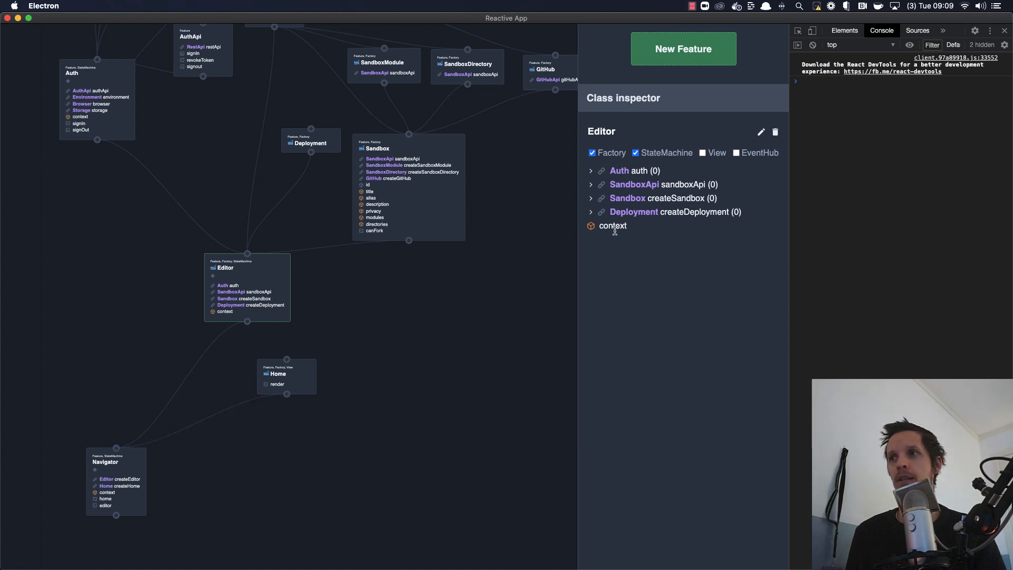
left_click(378, 148)
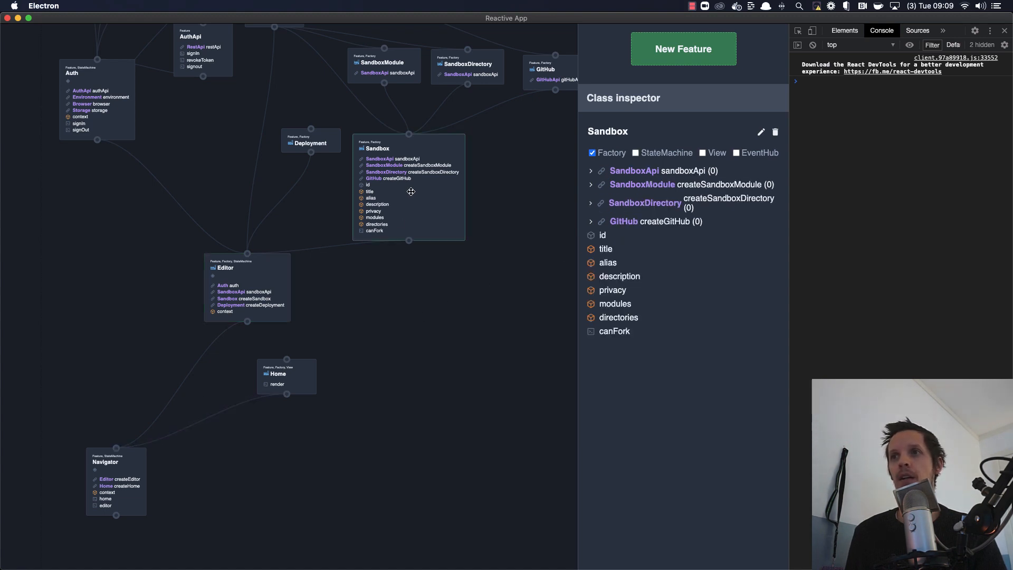
mouse_move(599, 259)
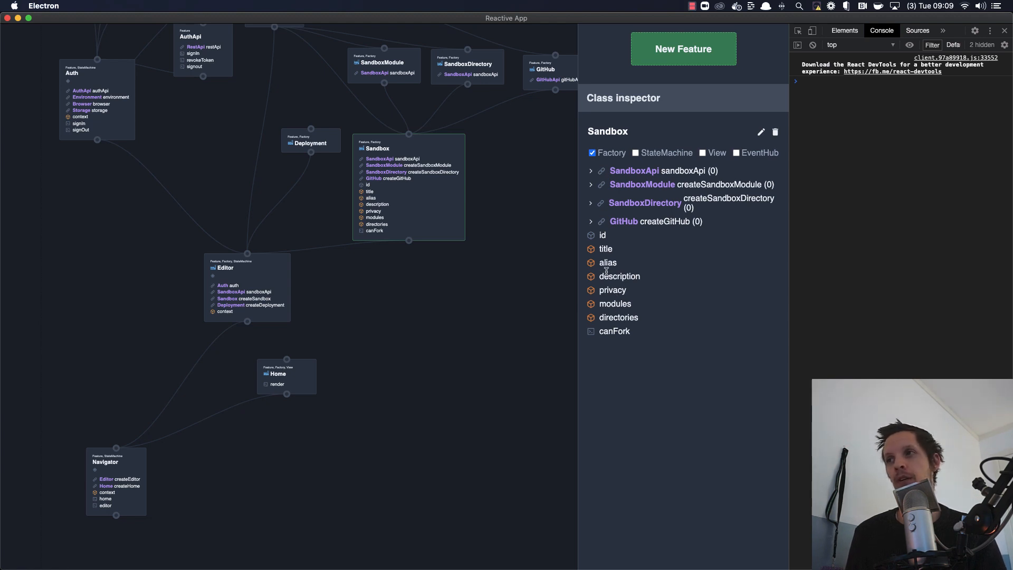
mouse_move(526, 239)
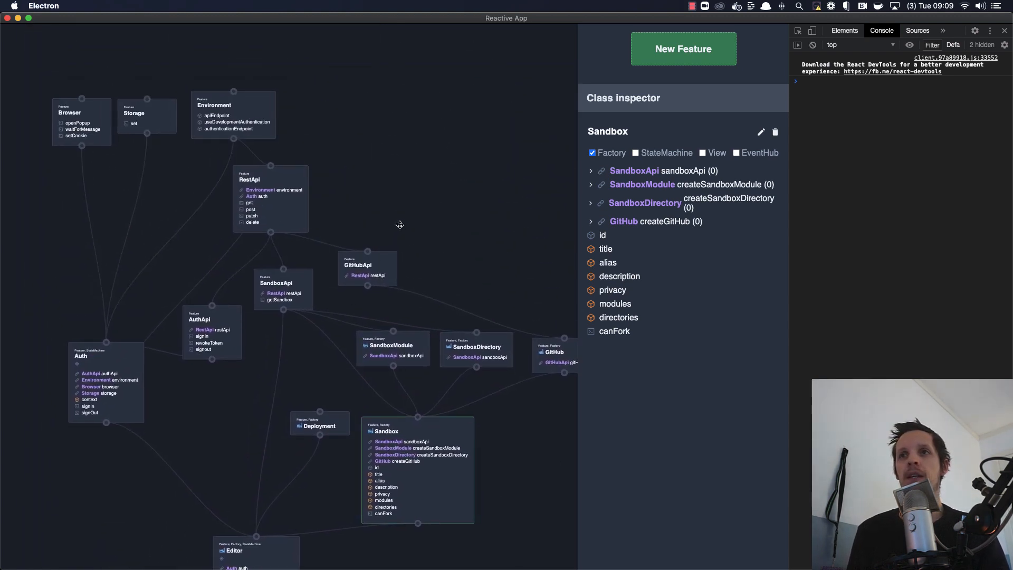
mouse_move(522, 500)
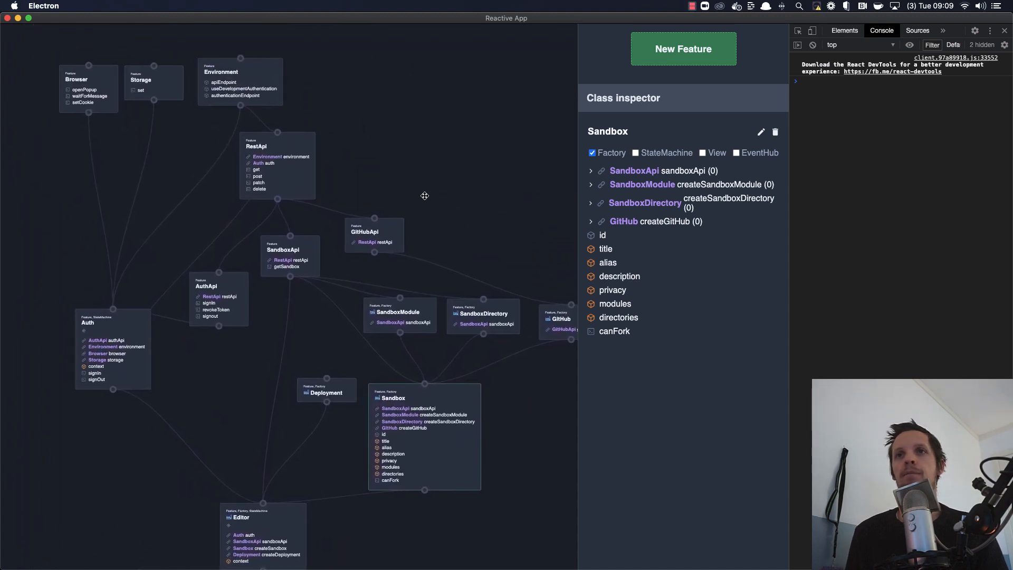
mouse_move(143, 350)
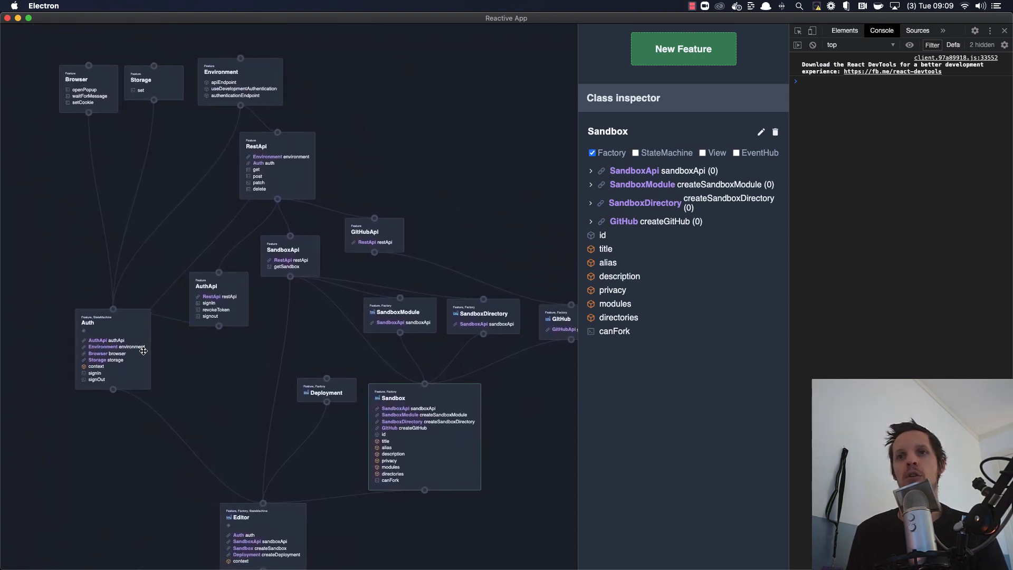
left_click(113, 323)
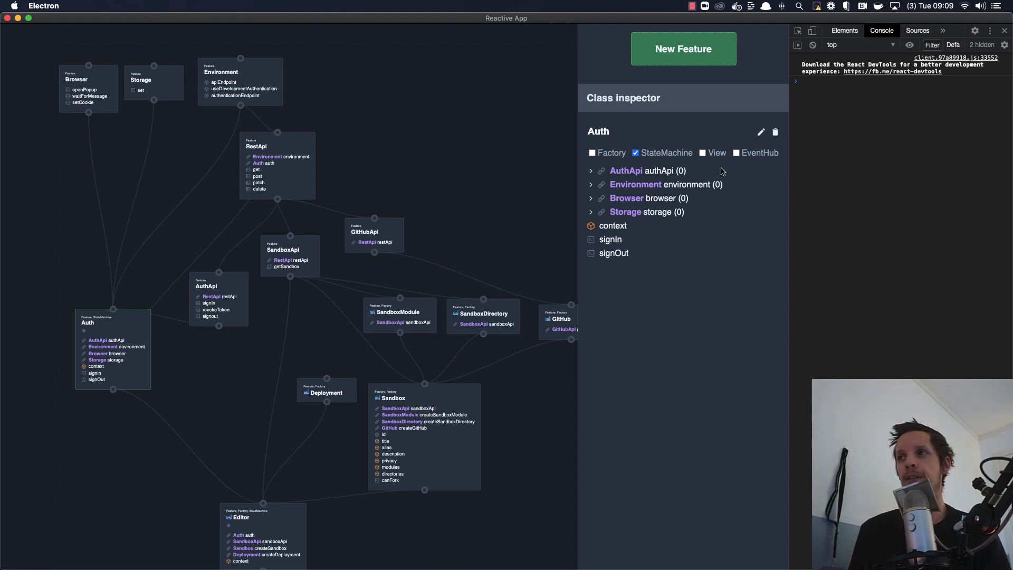
mouse_move(651, 189)
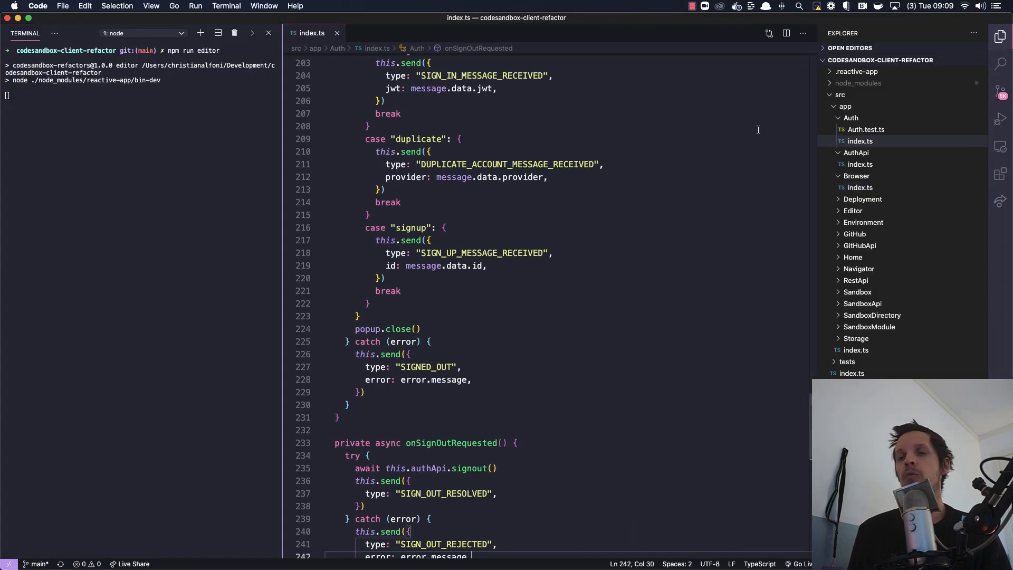
Review Auth index.ts's popup message, context state, event types and signIn/signOut methods
scroll("down", 3)
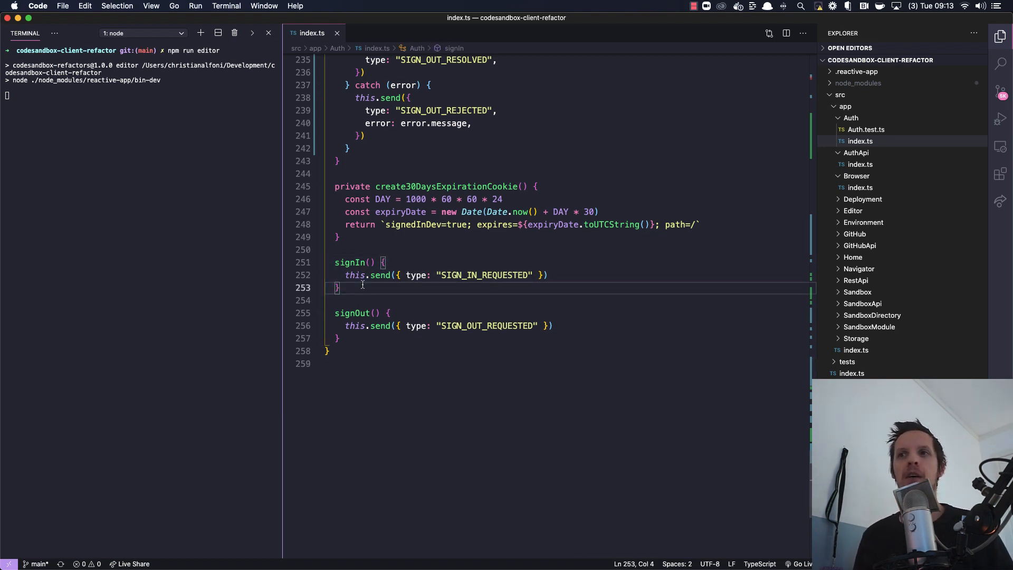
double_click(351, 263)
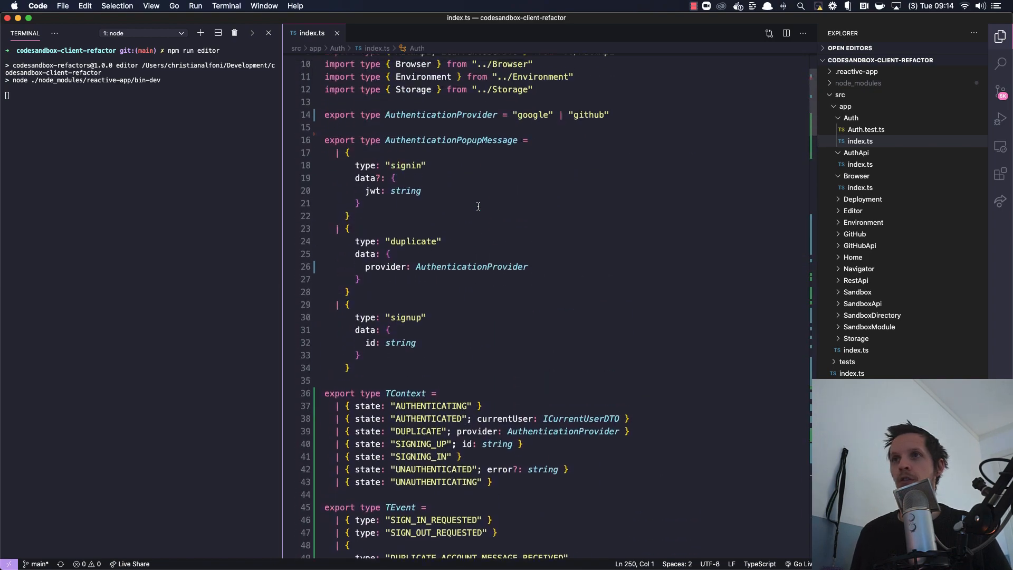
scroll("down", 3)
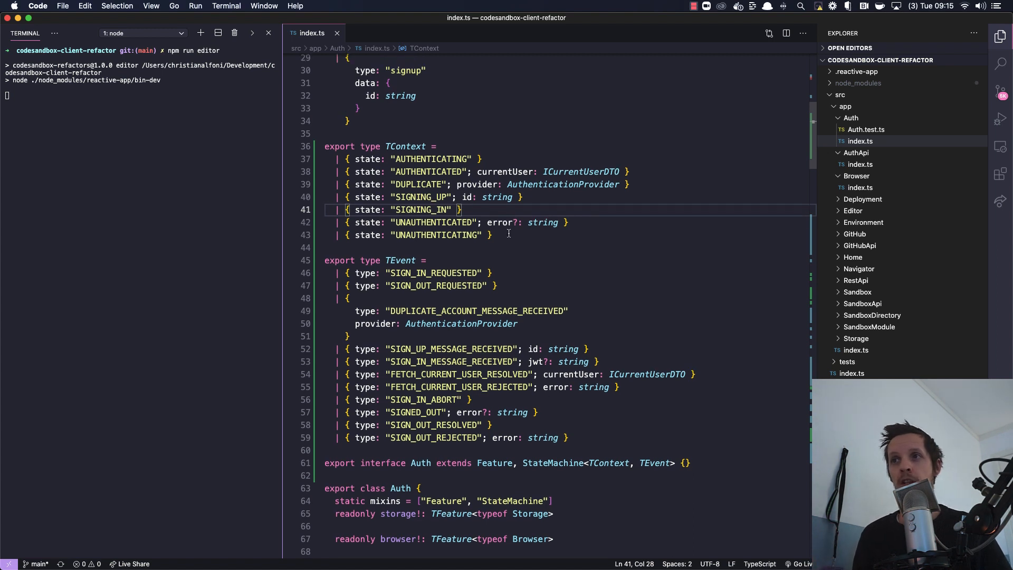
double_click(436, 234)
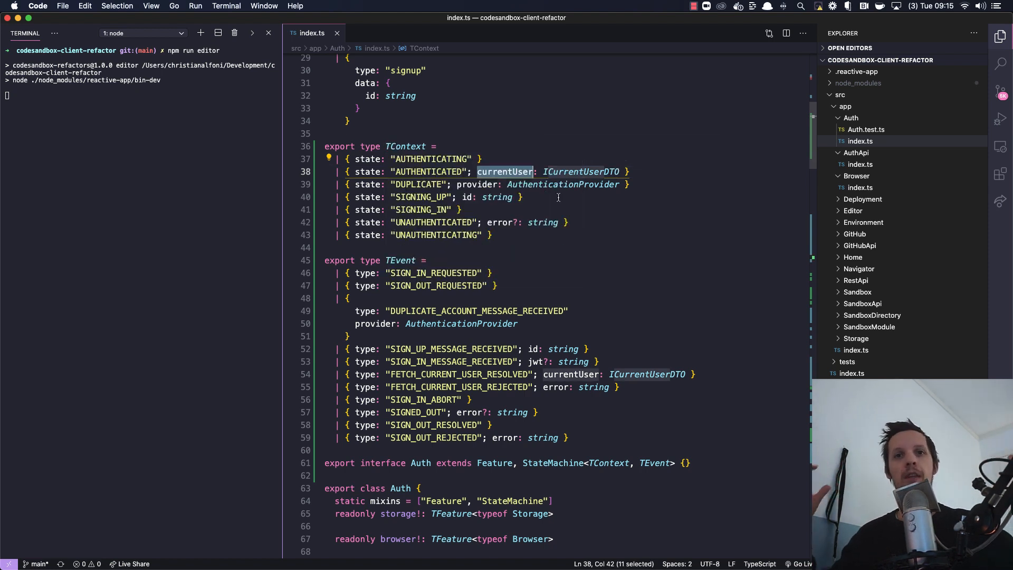
scroll("down", 3)
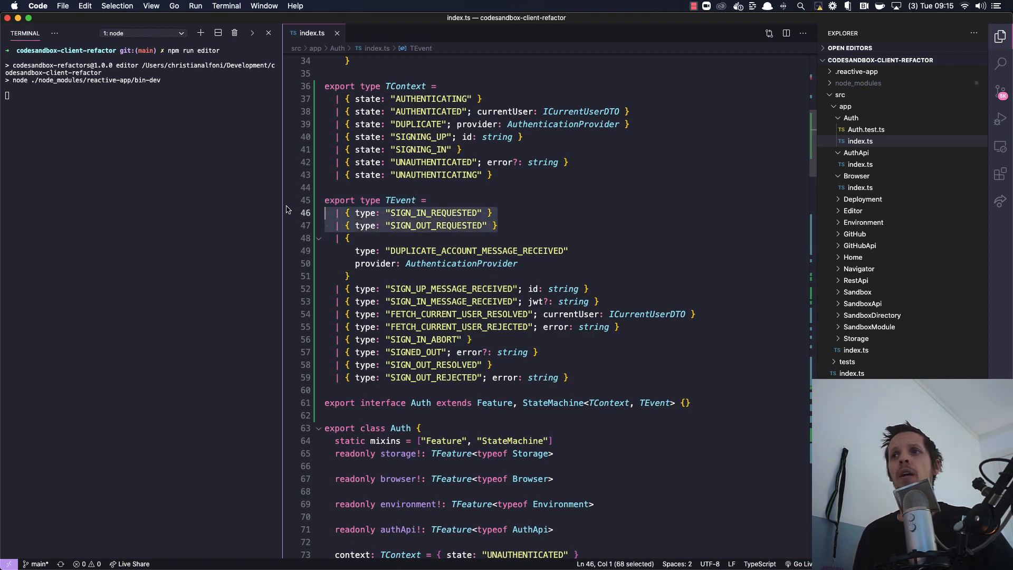
left_click(476, 225)
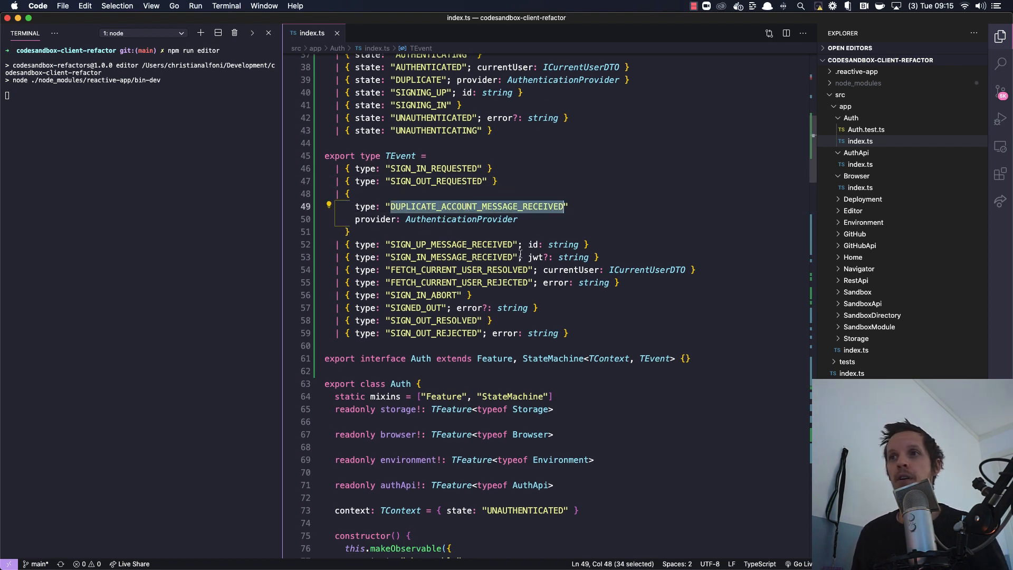
scroll("down", 3)
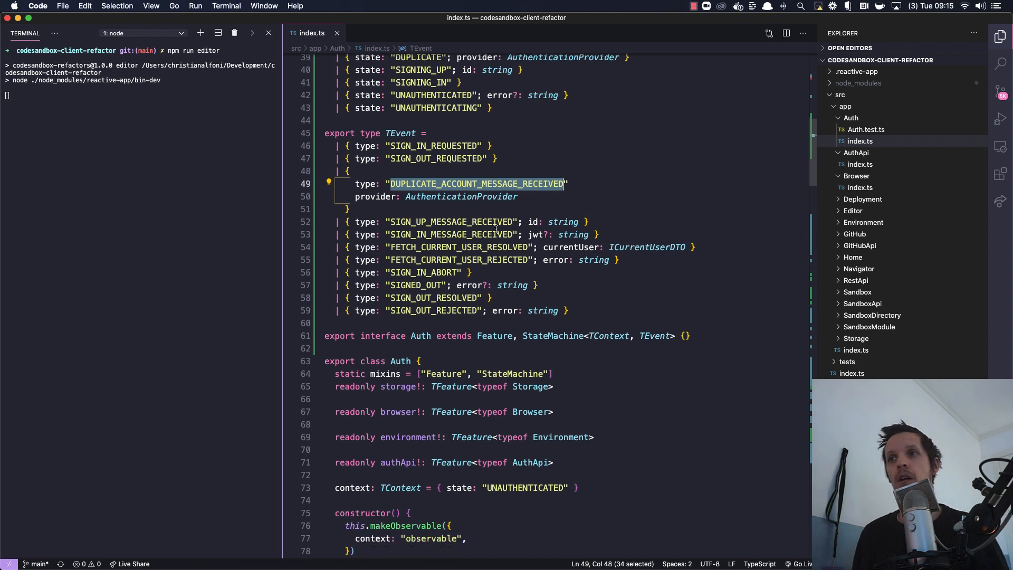
double_click(459, 247)
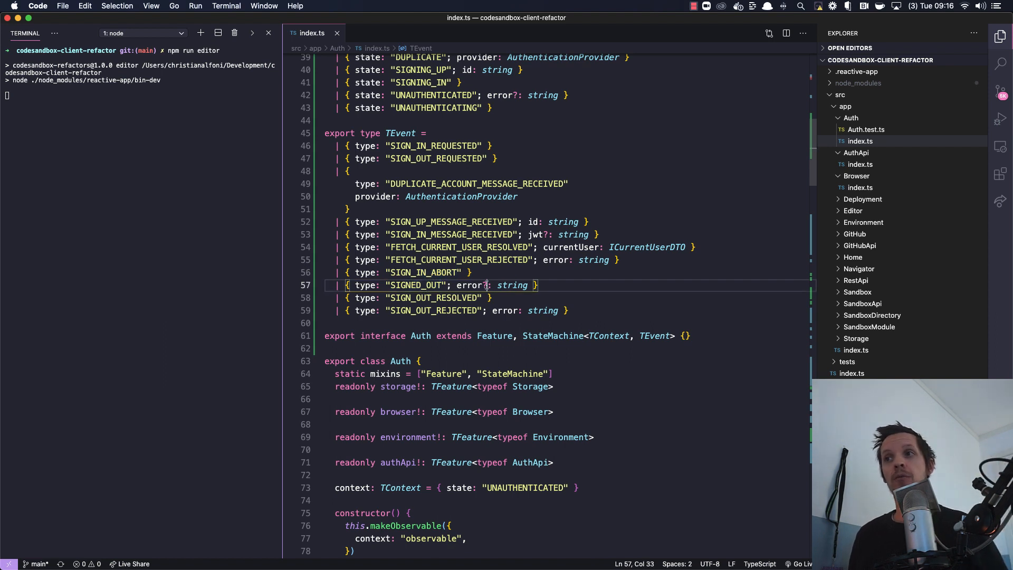
type("?")
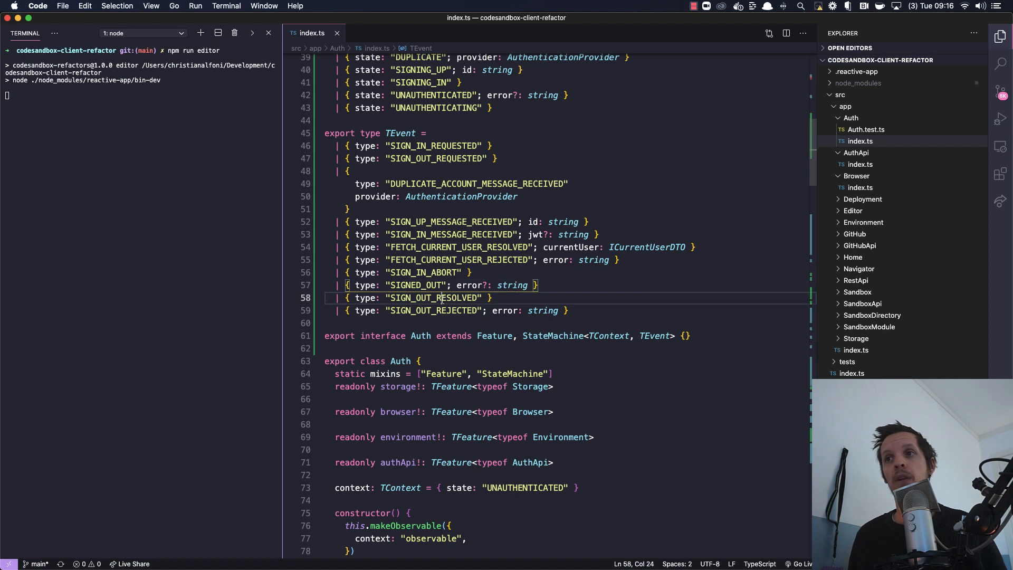
double_click(433, 297)
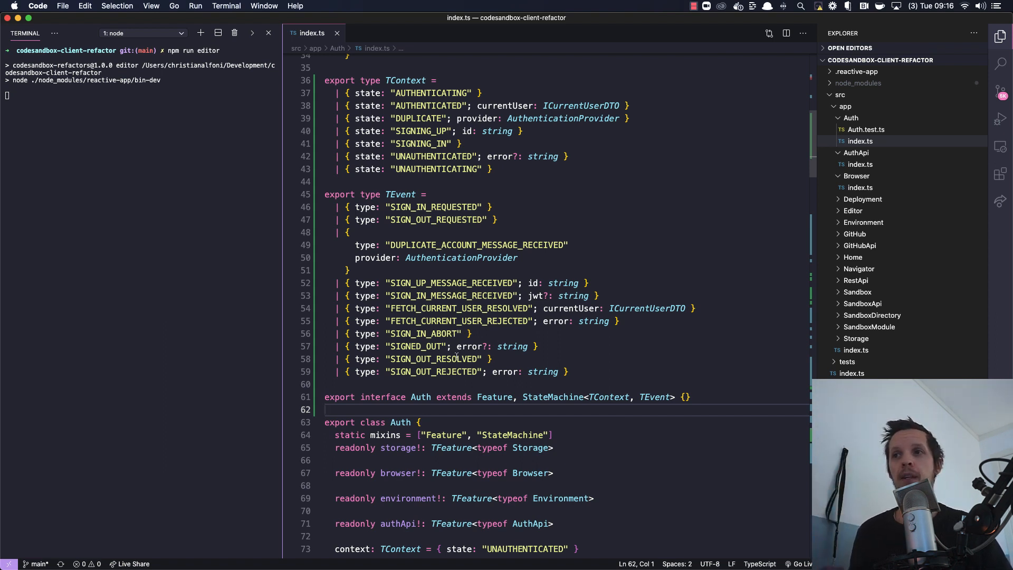
Reach the onEvent handler and highlight every use of its event parameter
scroll("down", 3)
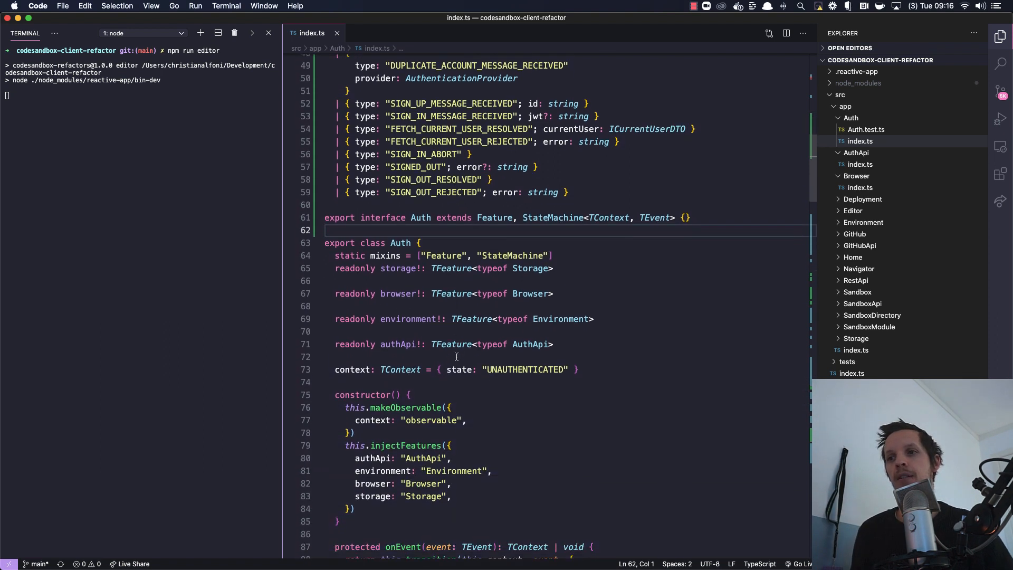
scroll("down", 3)
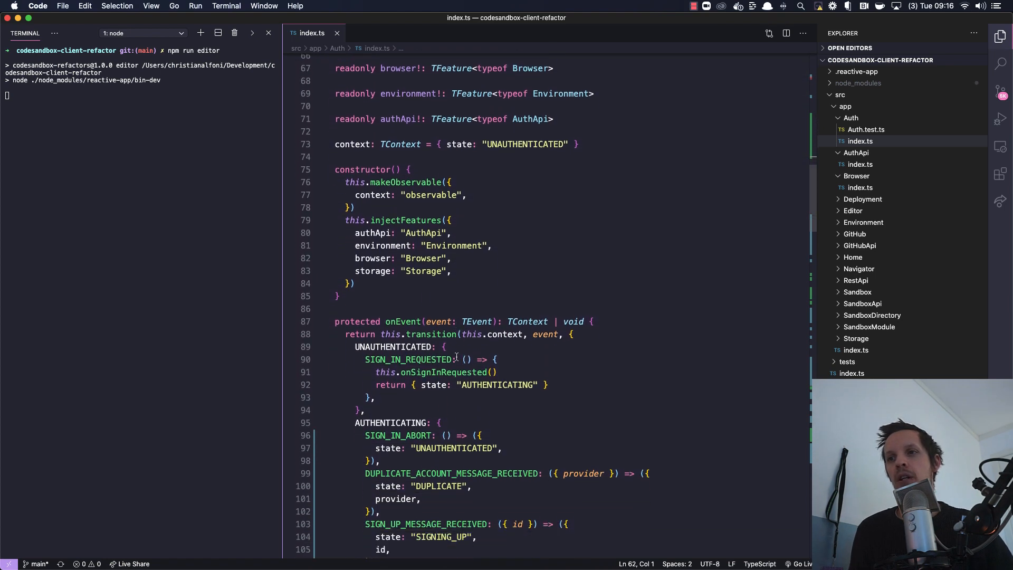
scroll("down", 3)
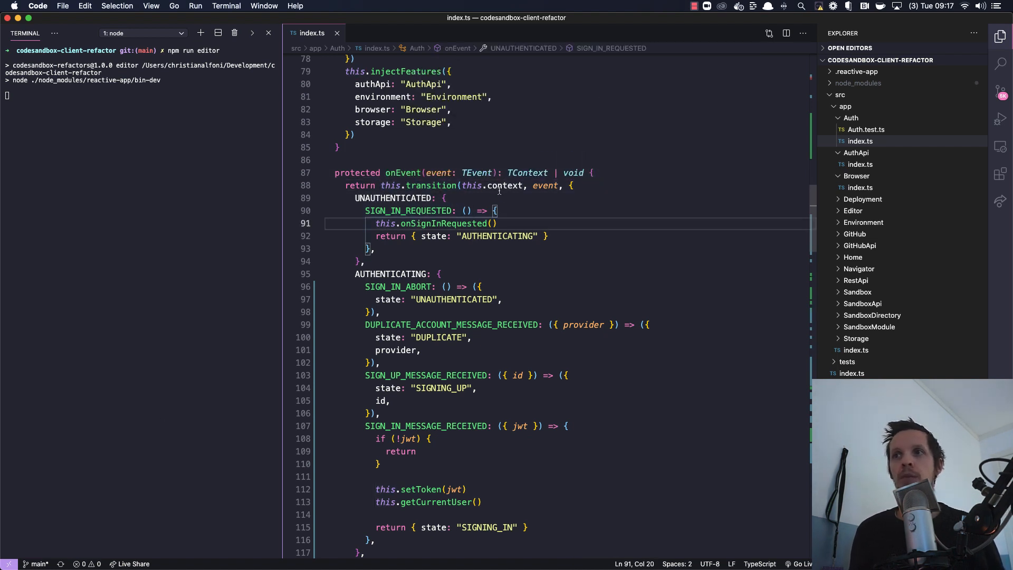
double_click(544, 186)
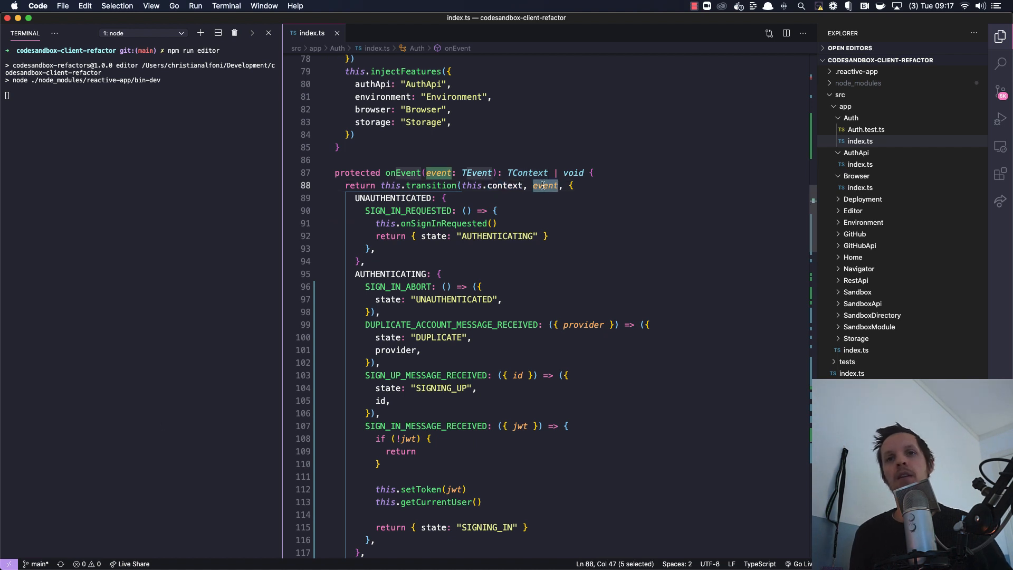
Point out the UNAUTHENTICATED state block and select its SIGN_IN_REQUESTED event name
scroll("down", 3)
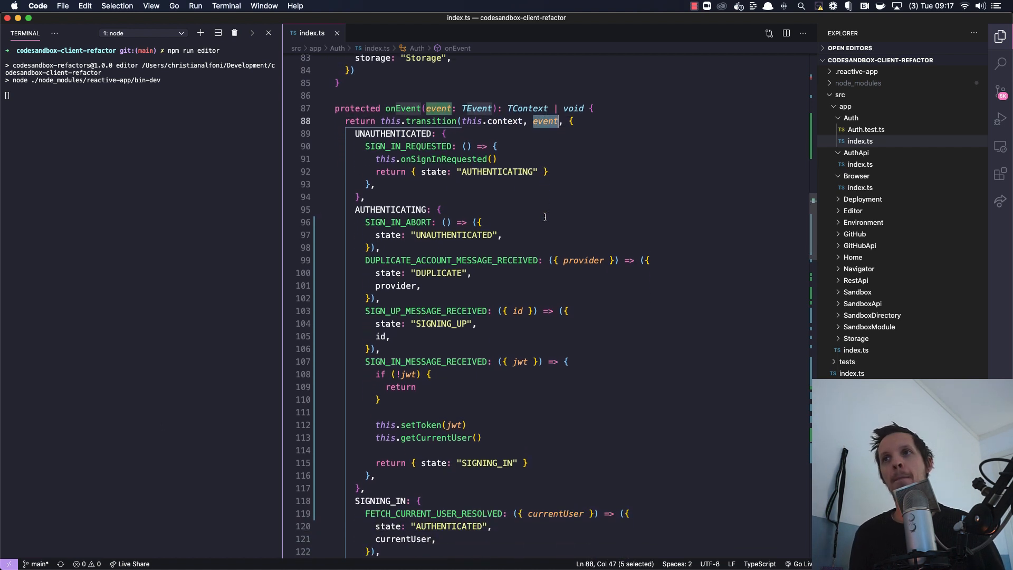
left_click(405, 129)
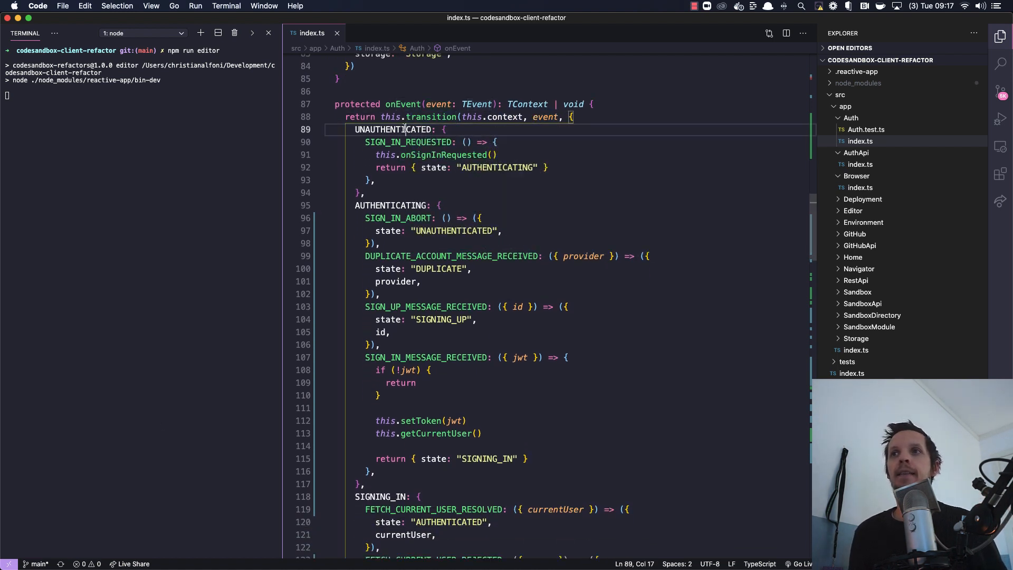
double_click(394, 129)
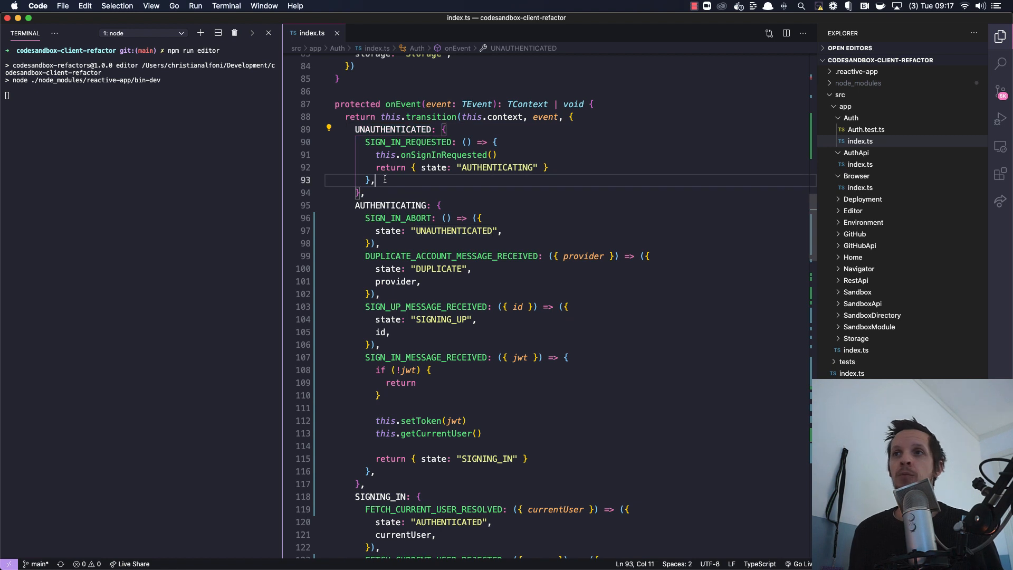
double_click(407, 141)
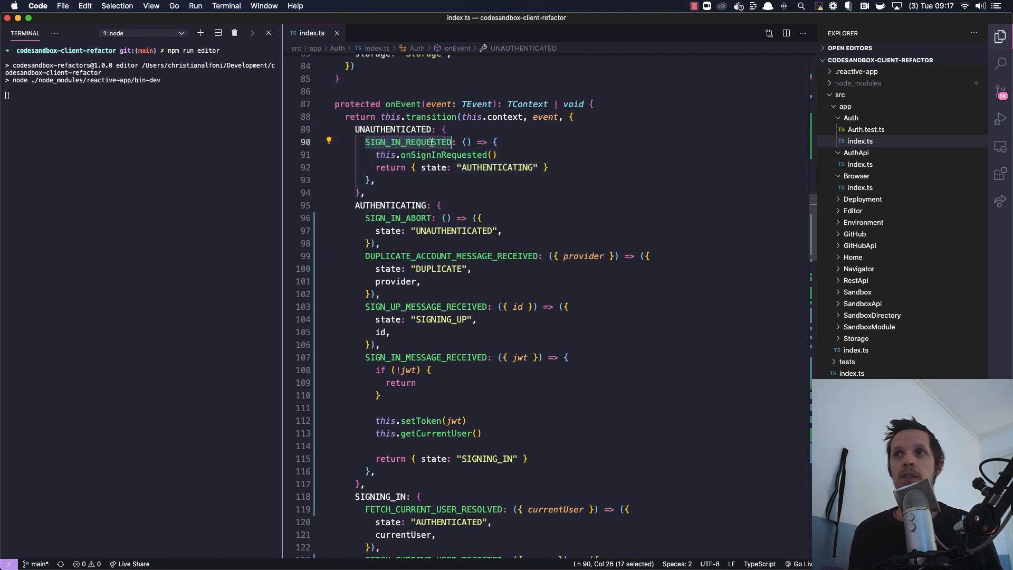
mouse_move(408, 142)
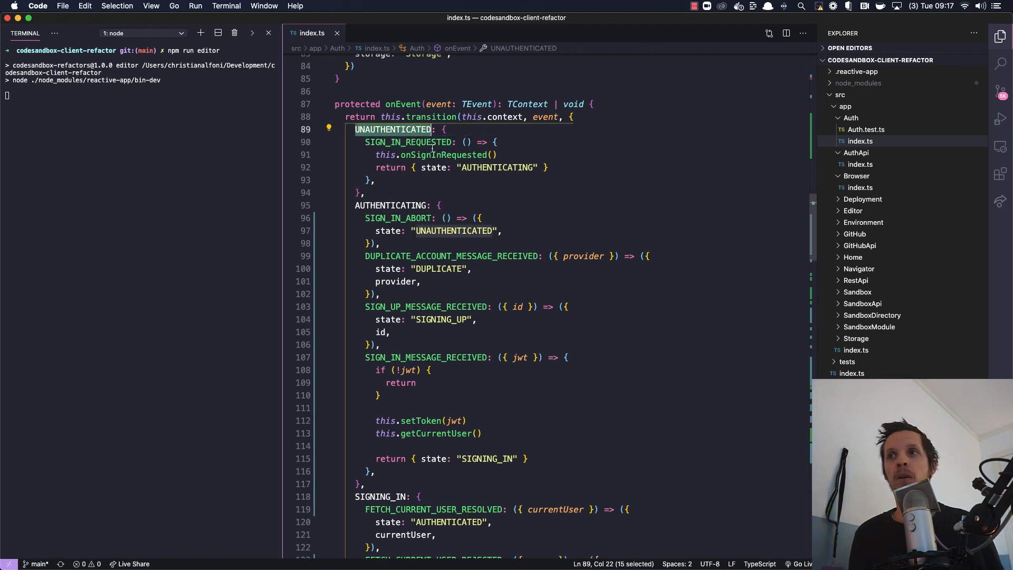
mouse_move(407, 141)
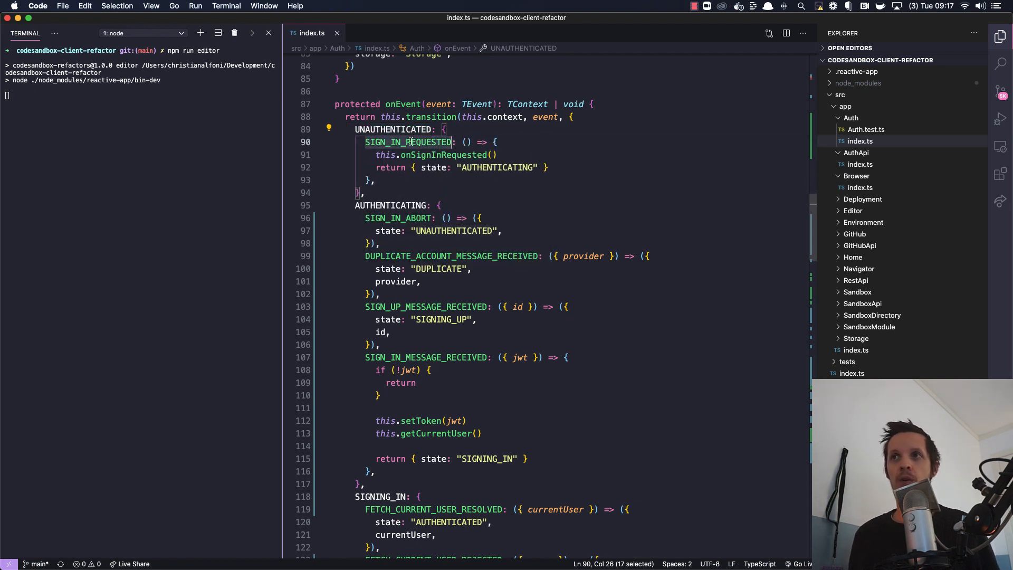
mouse_move(442, 154)
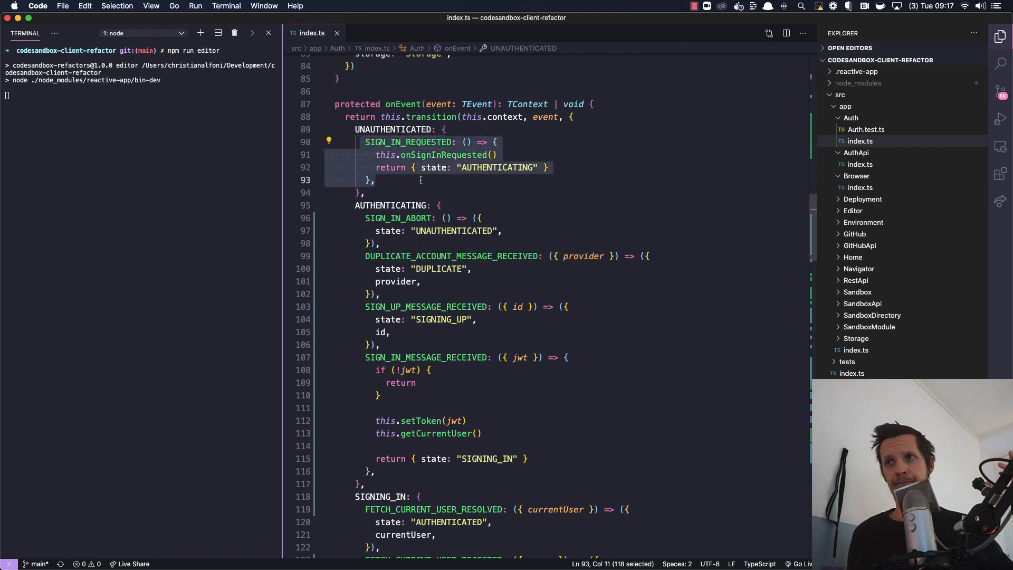
mouse_move(573, 166)
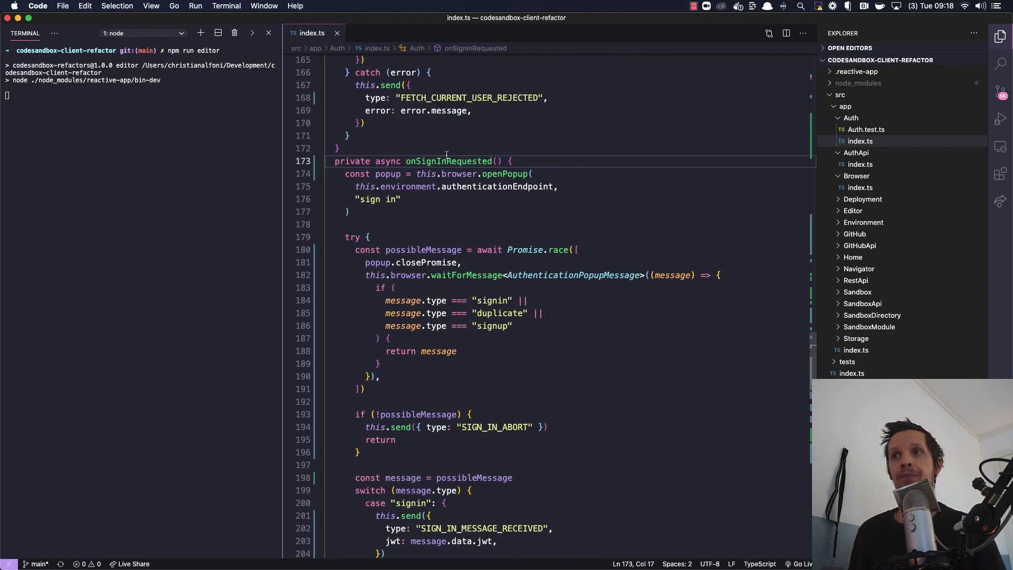
scroll("down", 3)
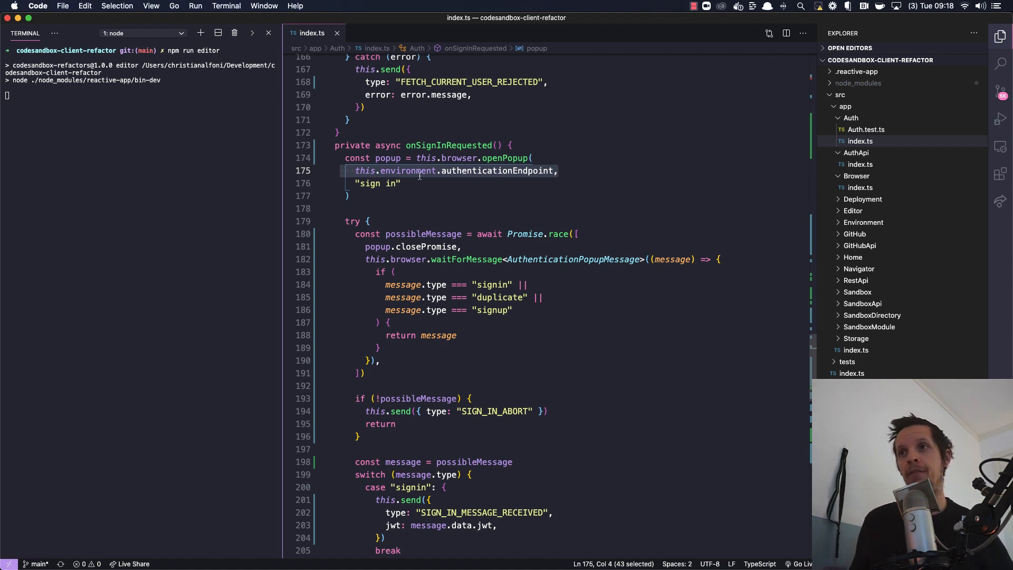
left_click(477, 171)
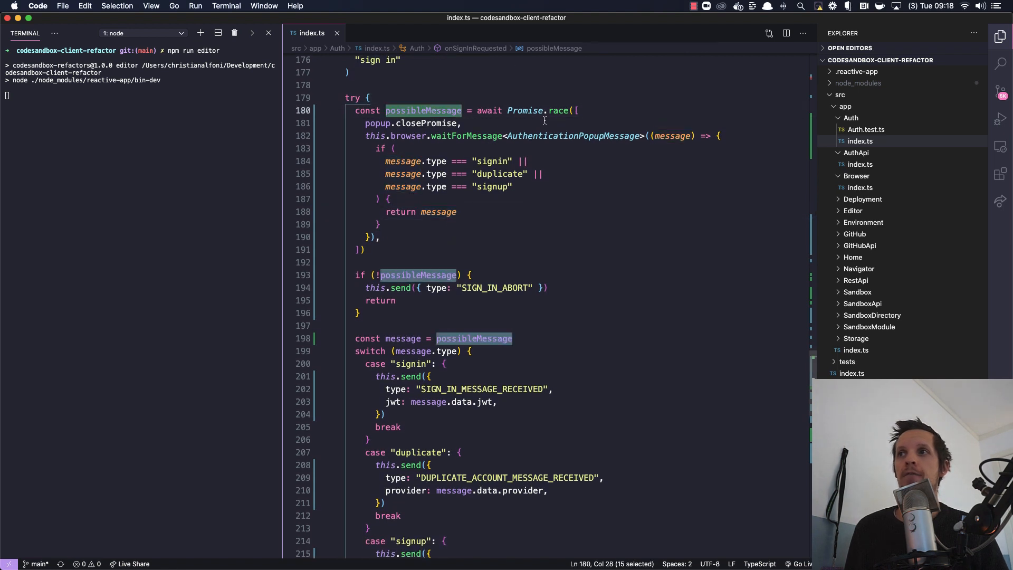
mouse_move(412, 119)
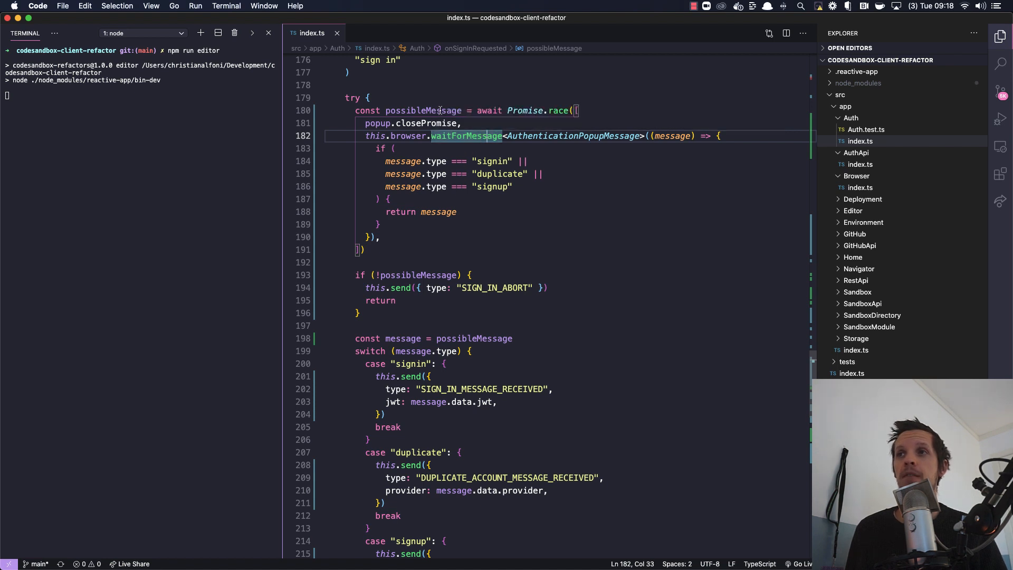
double_click(424, 110)
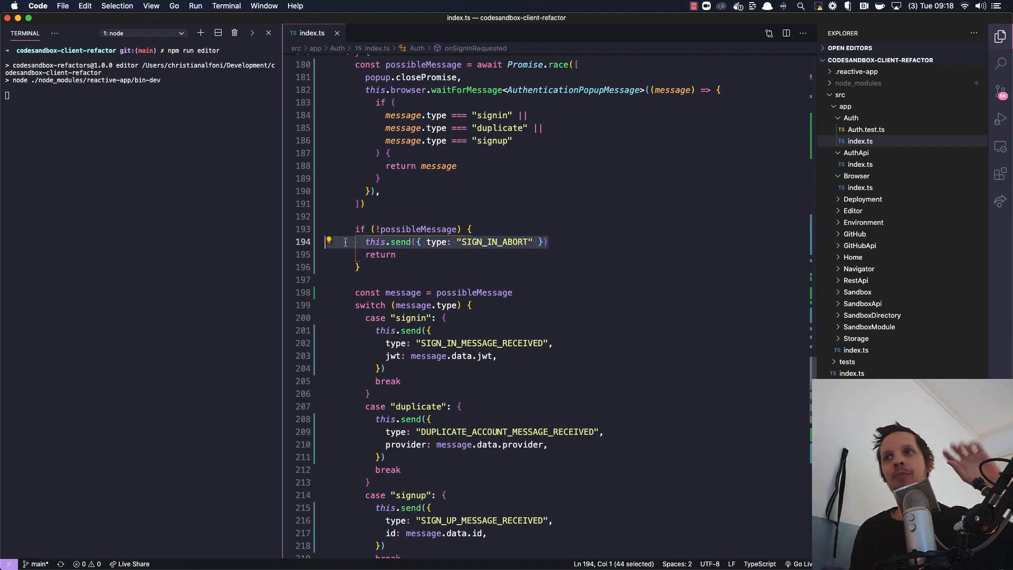
mouse_move(437, 241)
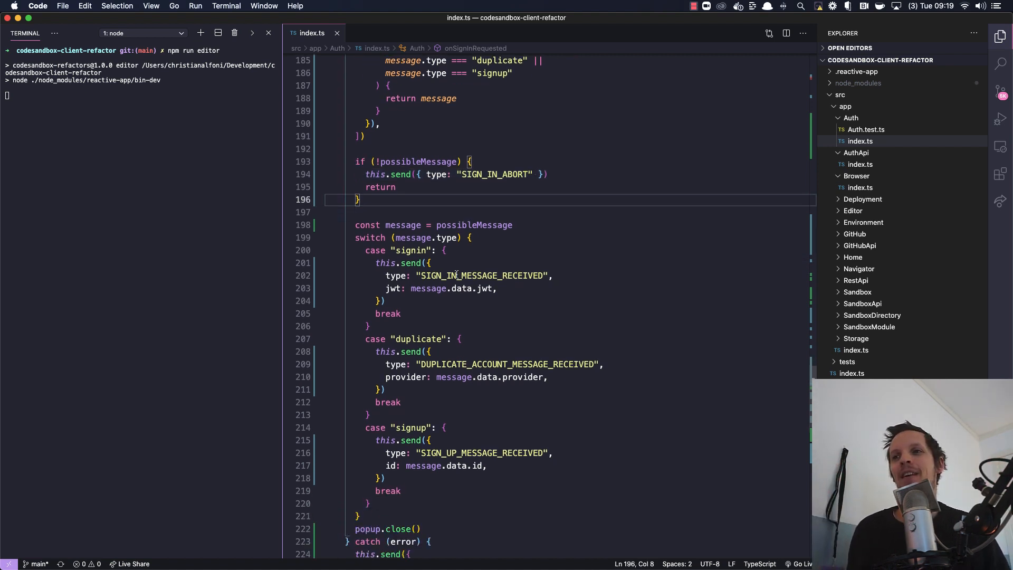
Clear the signin case selection before returning to the onEvent AUTHENTICATING transitions
scroll("down", 3)
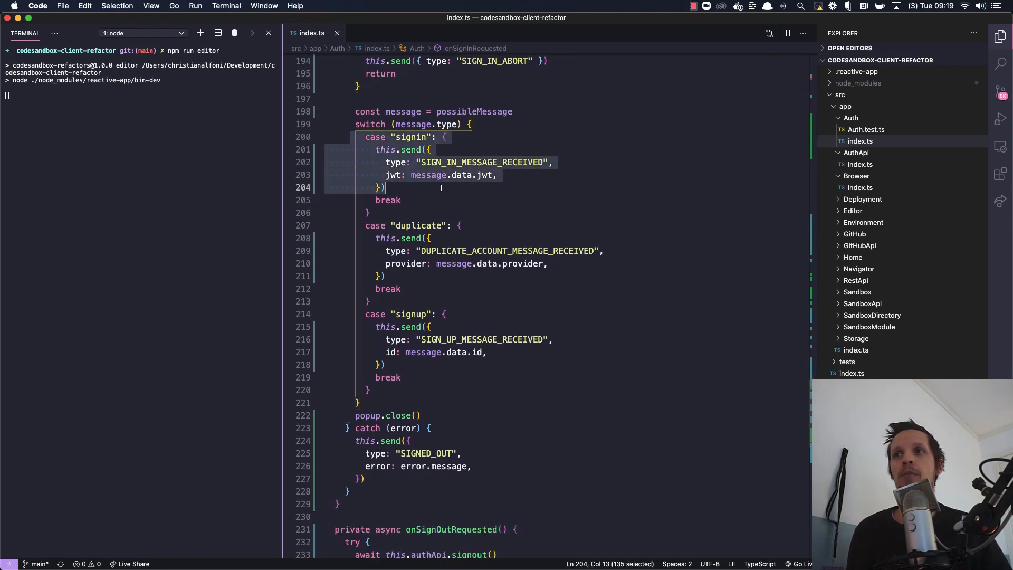
left_click(366, 326)
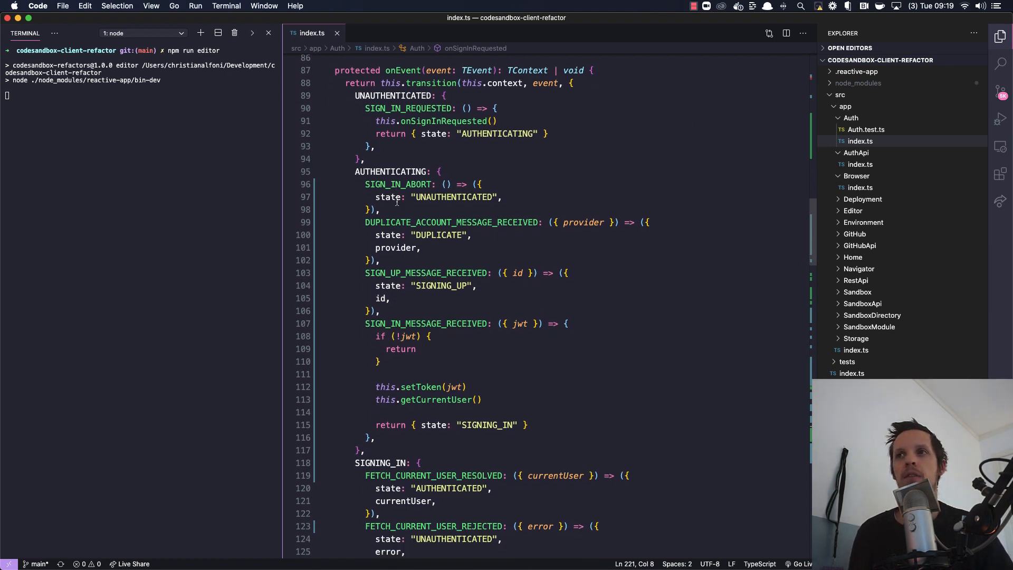
scroll("down", 3)
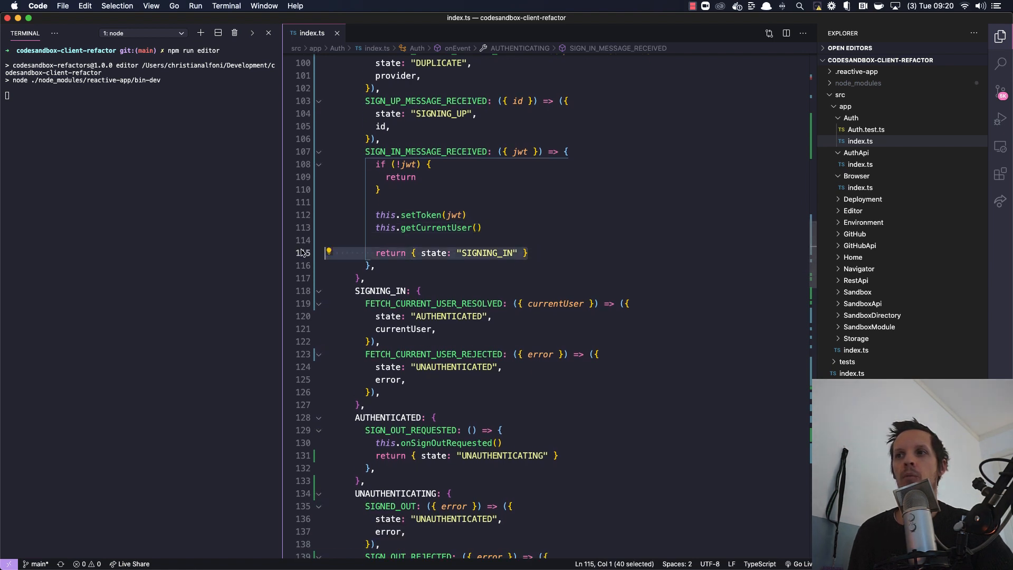
mouse_move(509, 252)
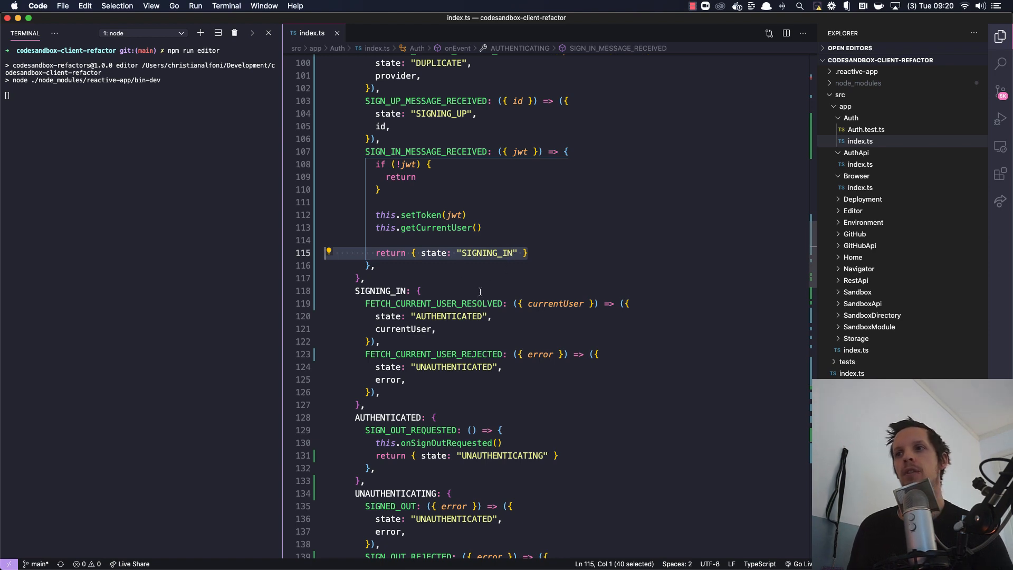
mouse_move(437, 227)
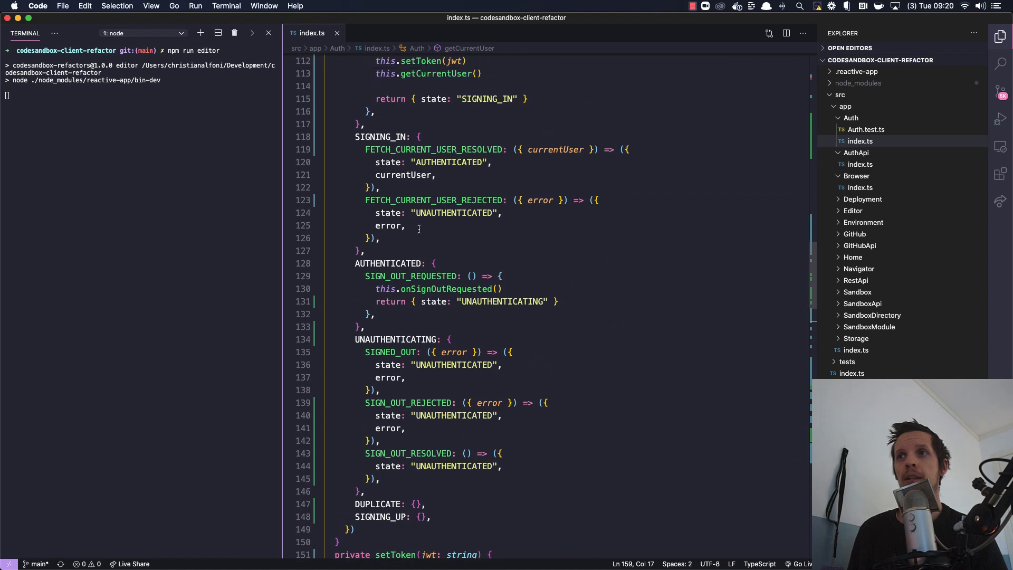
left_click_drag(354, 137, 379, 237)
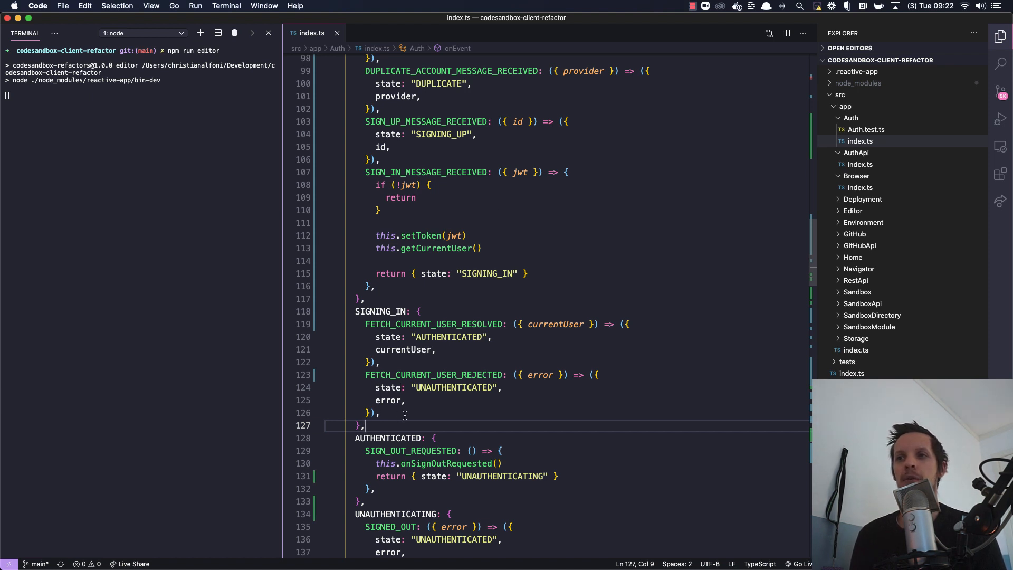
scroll("down", 3)
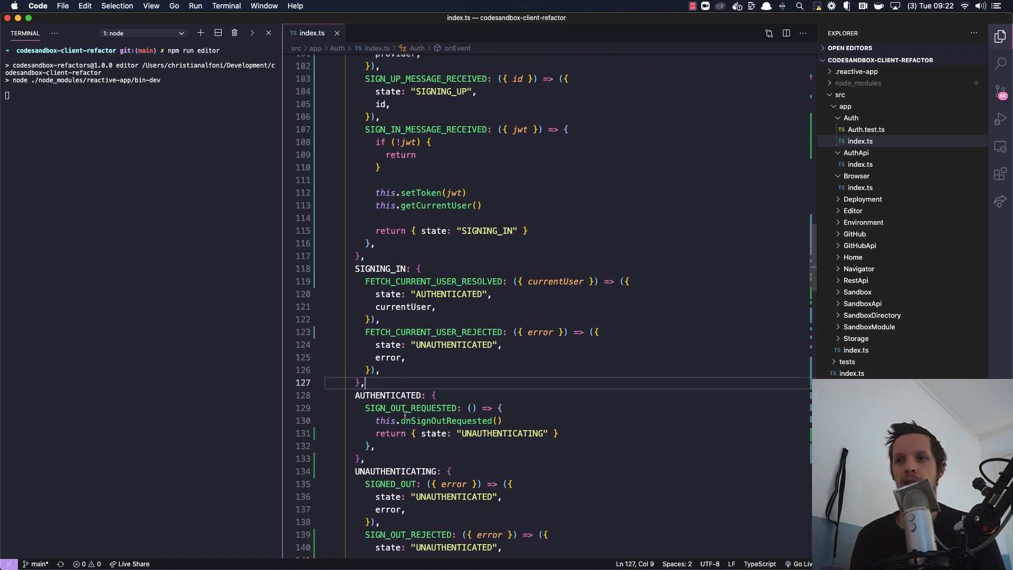
scroll("down", 3)
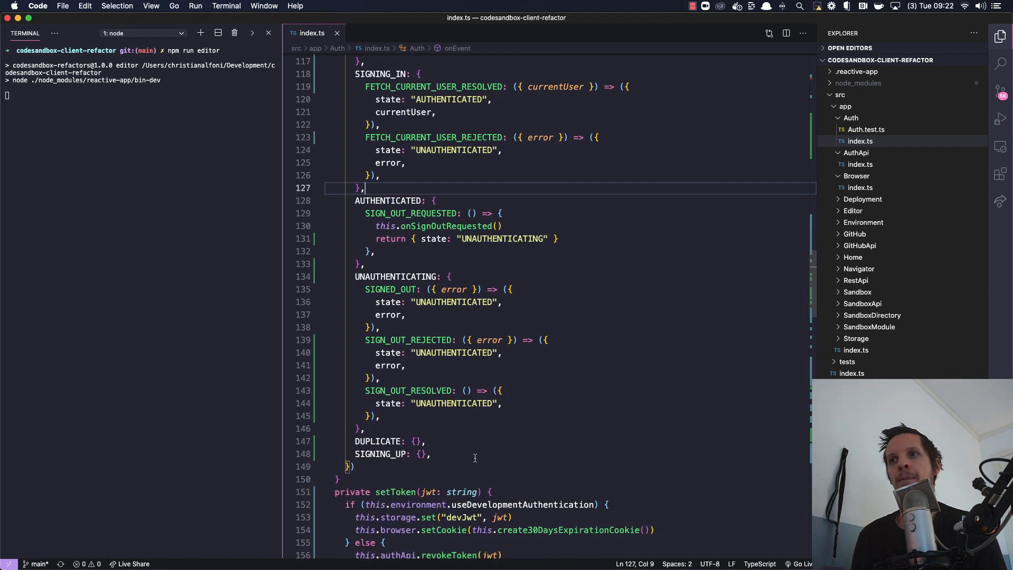
mouse_move(526, 364)
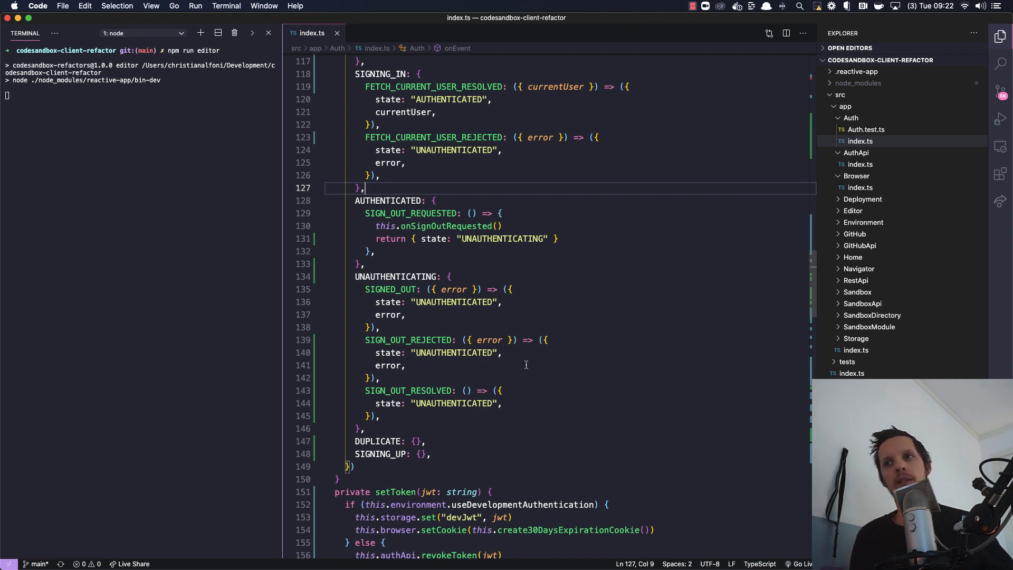
scroll("down", 3)
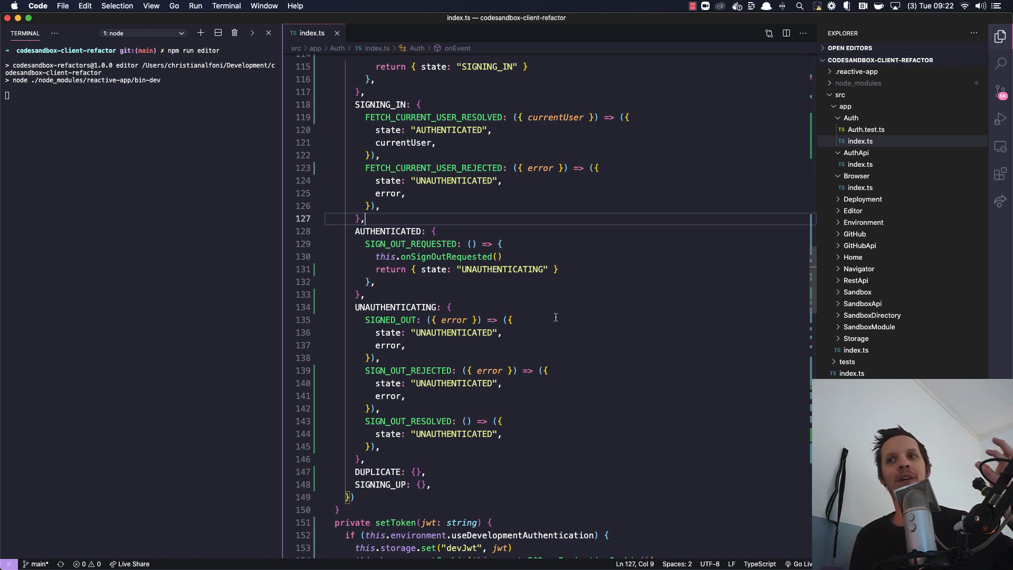
mouse_move(562, 280)
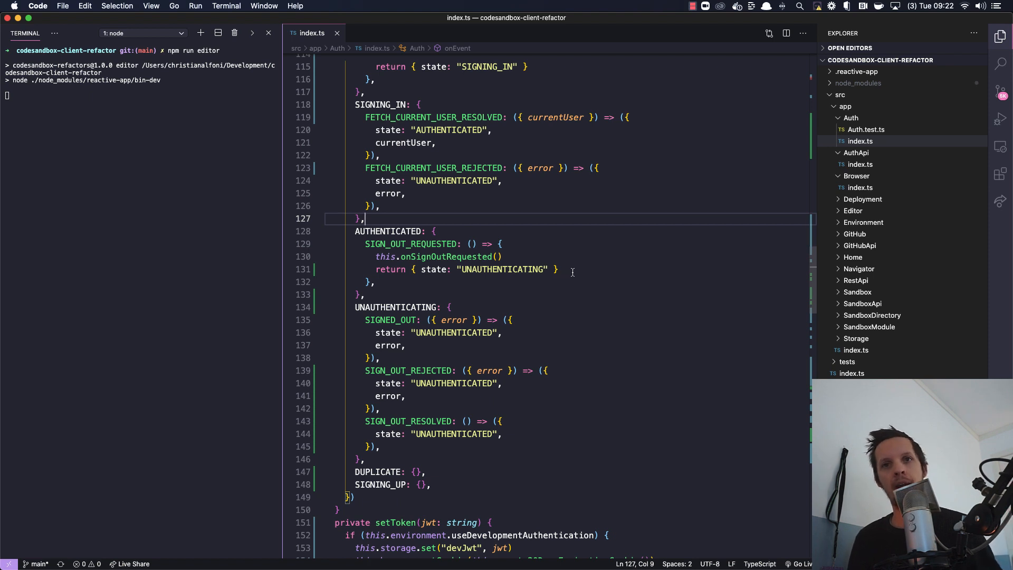
mouse_move(537, 293)
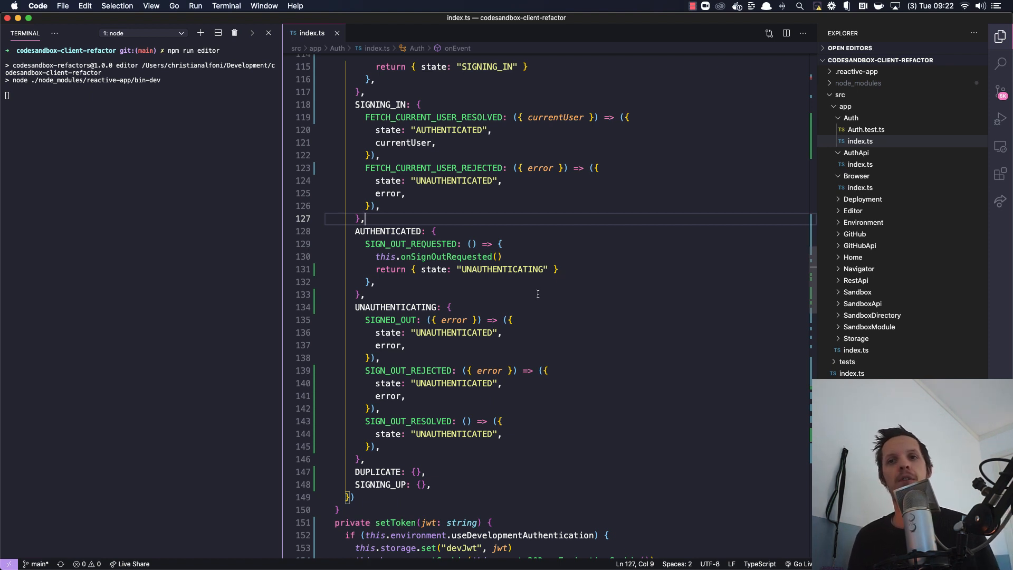
mouse_move(528, 370)
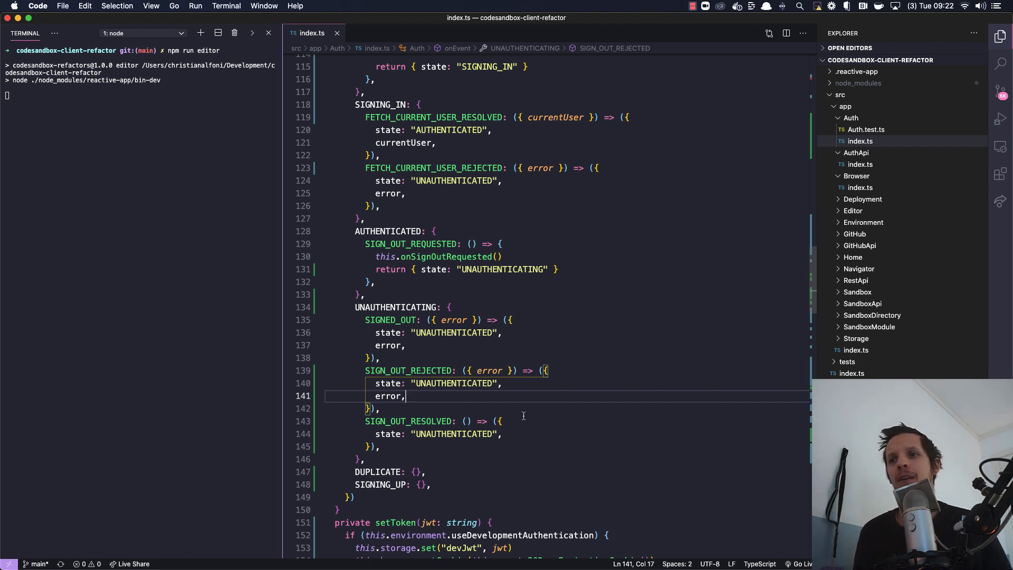
scroll("down", 3)
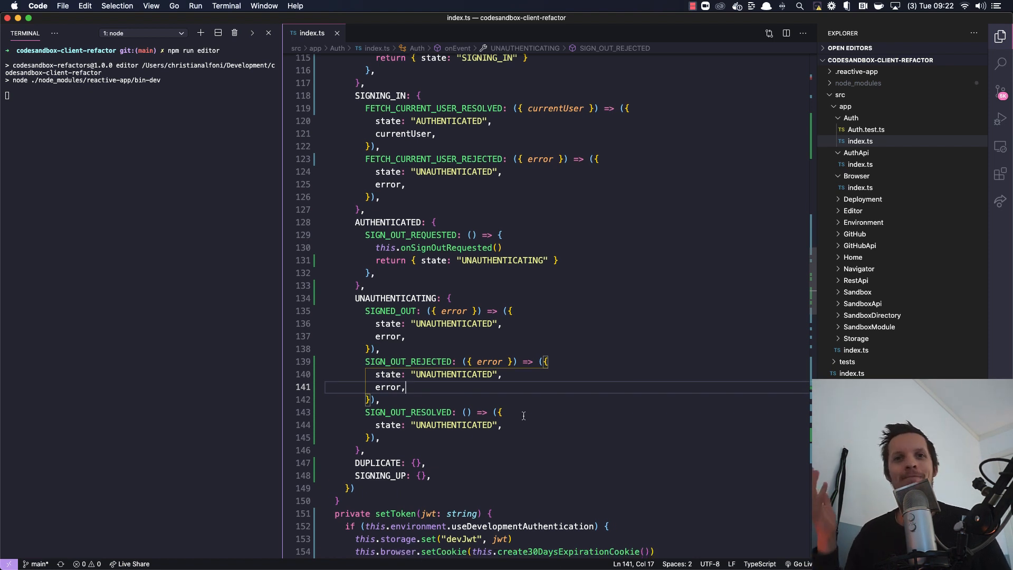